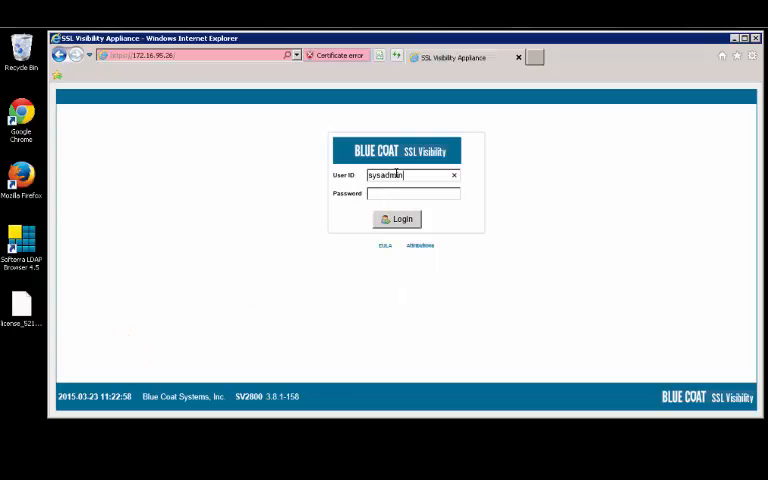
Sign in as admin and go to the PKI local resigning certificate authorities list.
left_click(412, 192)
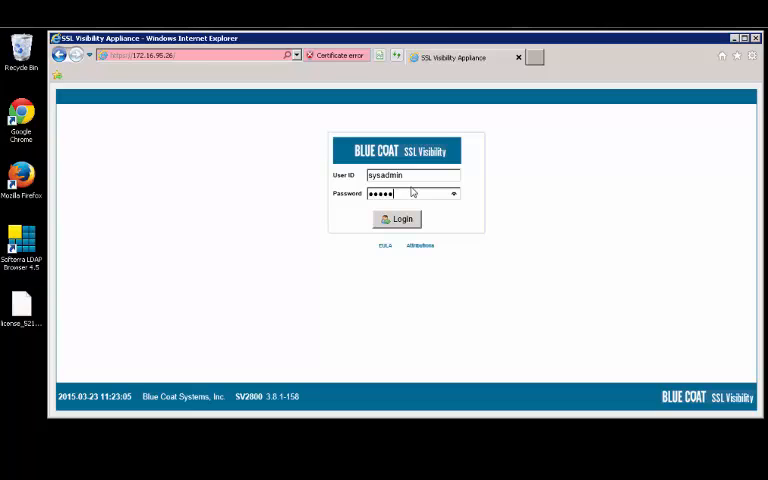
left_click(396, 218)
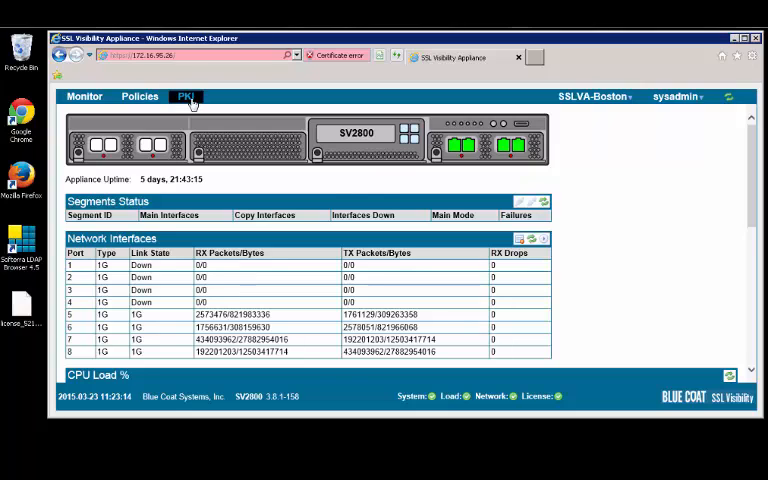
left_click(186, 96)
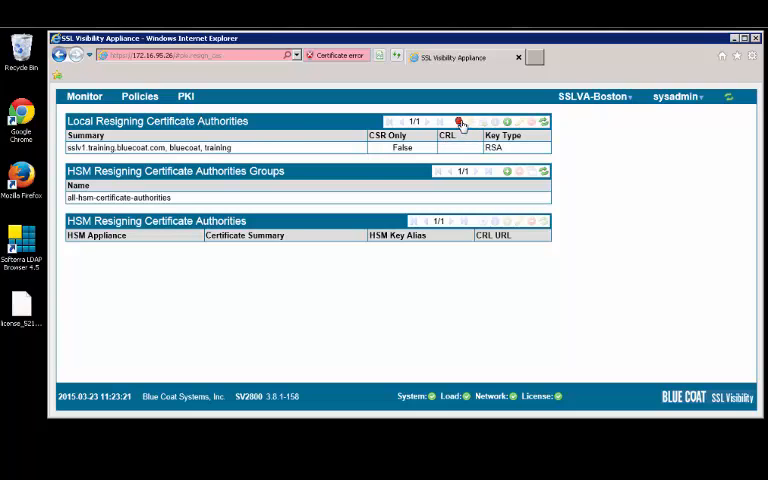
Start a new resigning CA with common name test1.enterprise.com, org unit R&D, company Enterprise.
left_click(460, 120)
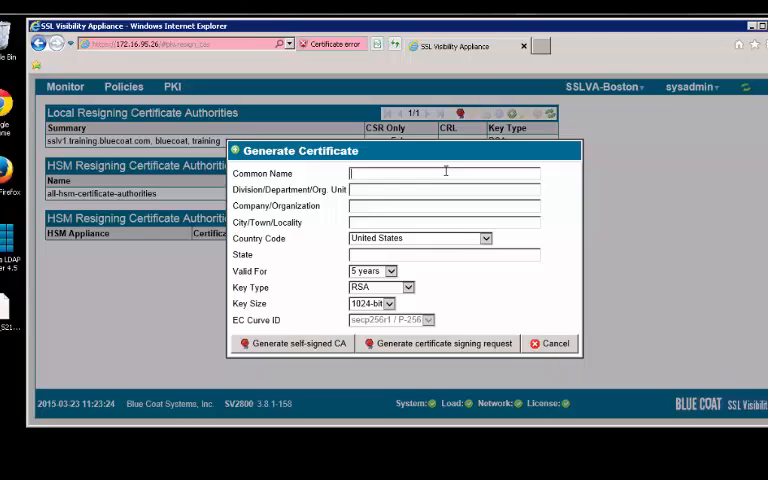
type("t")
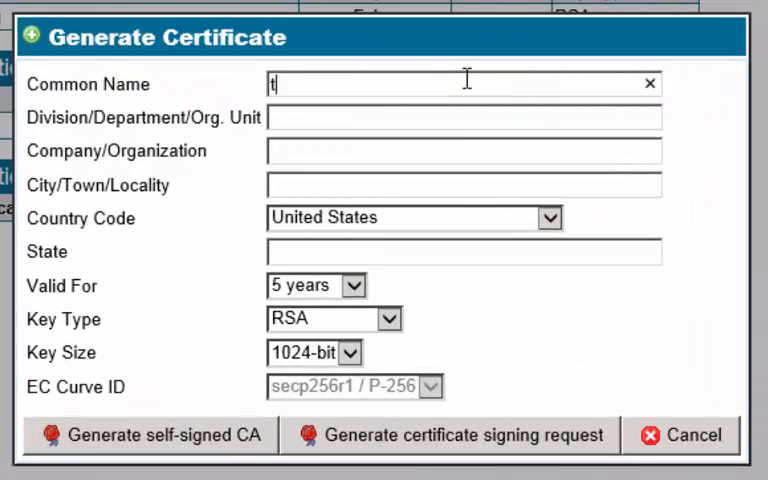
type("est1.")
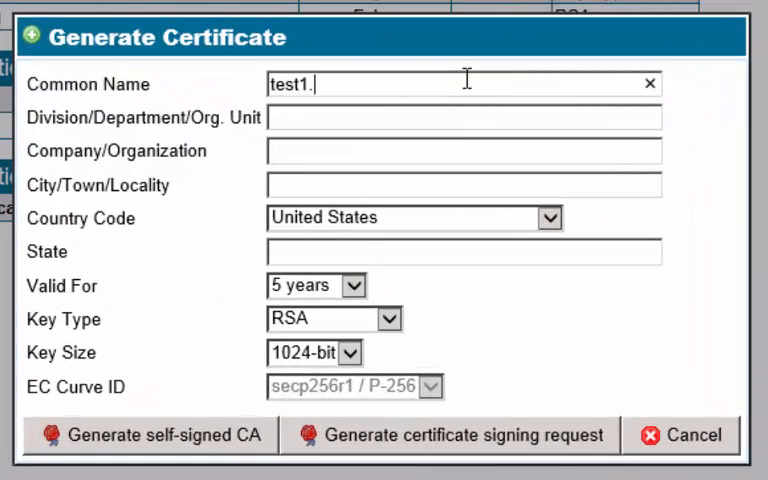
type("enterpri")
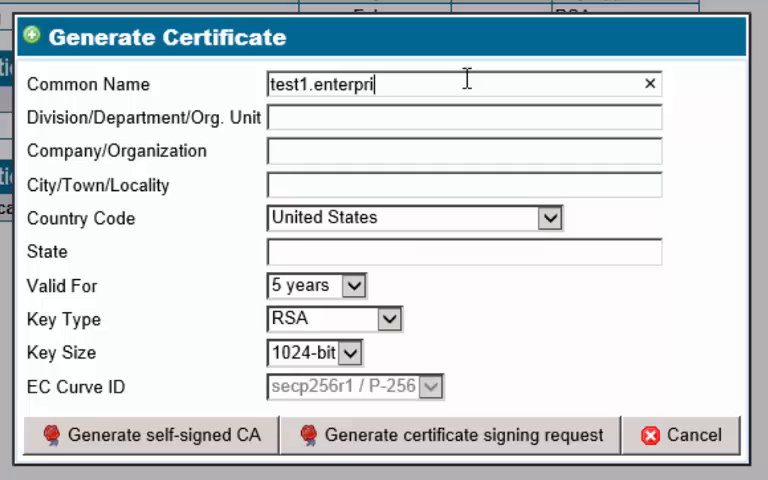
type("se.com")
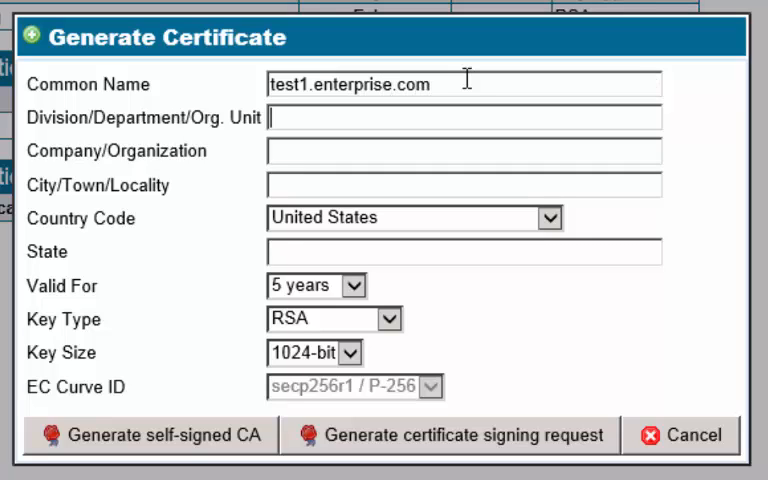
type("R&D")
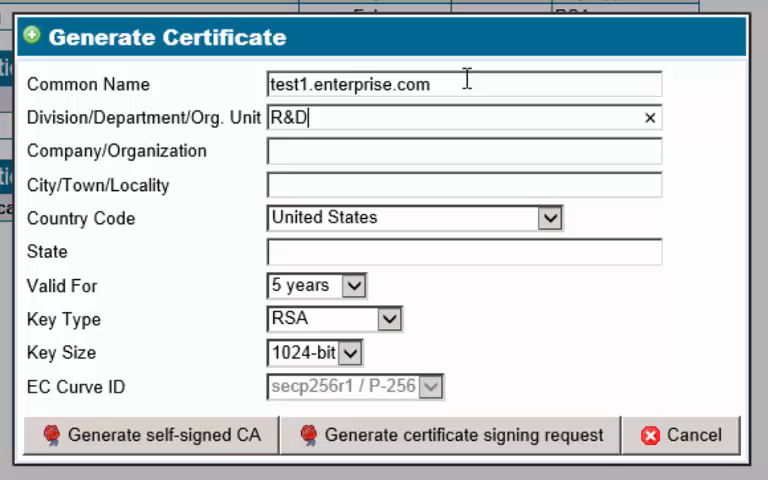
type("Enterprise")
left_click(464, 184)
type("Santa Clara")
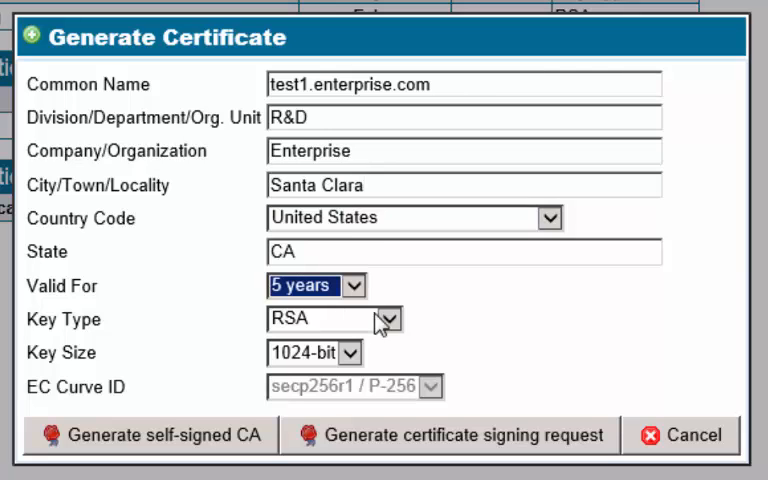
Keep RSA 1024-bit, 5 years, and generate the self-signed CA.
left_click(338, 352)
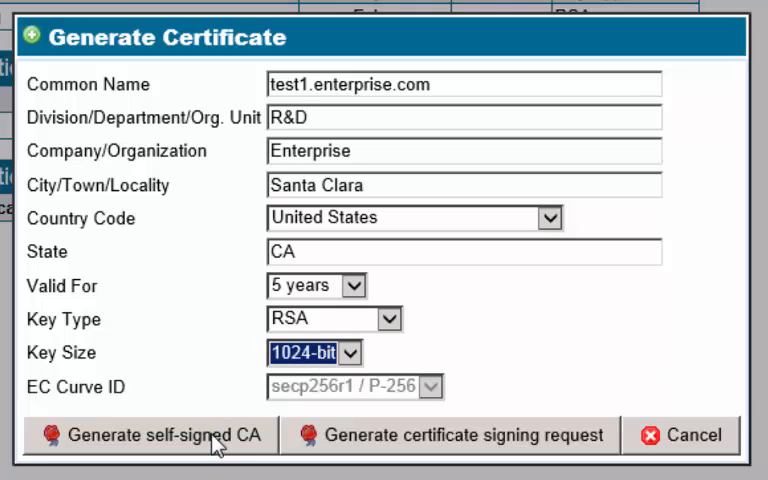
left_click(160, 436)
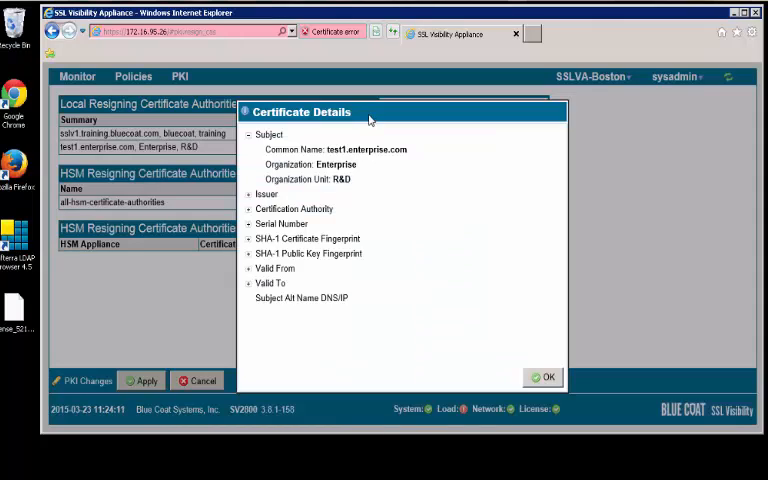
Review the issuer, serial number and fingerprint details, then close Certificate Details.
left_click(250, 194)
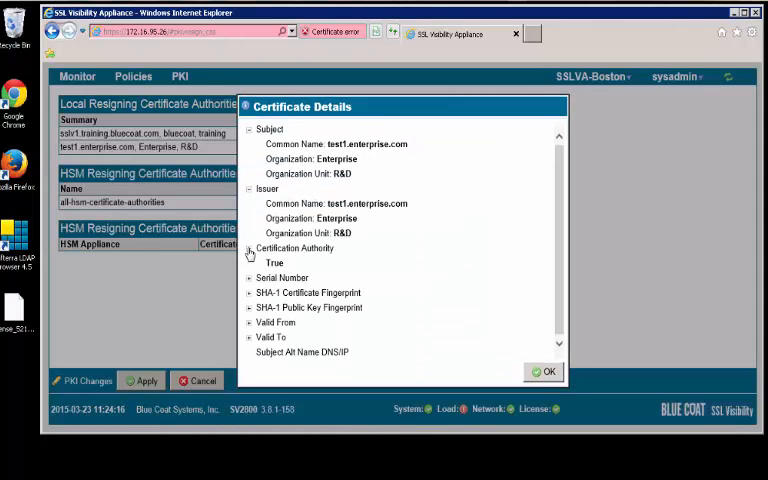
left_click(250, 278)
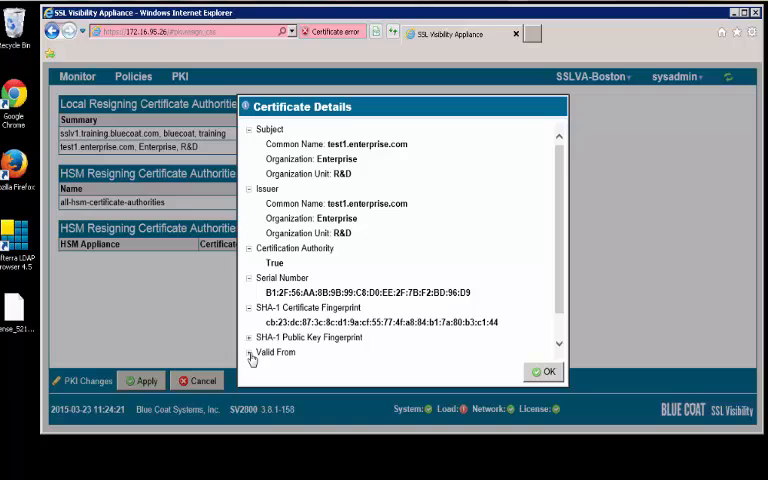
scroll("down", 3)
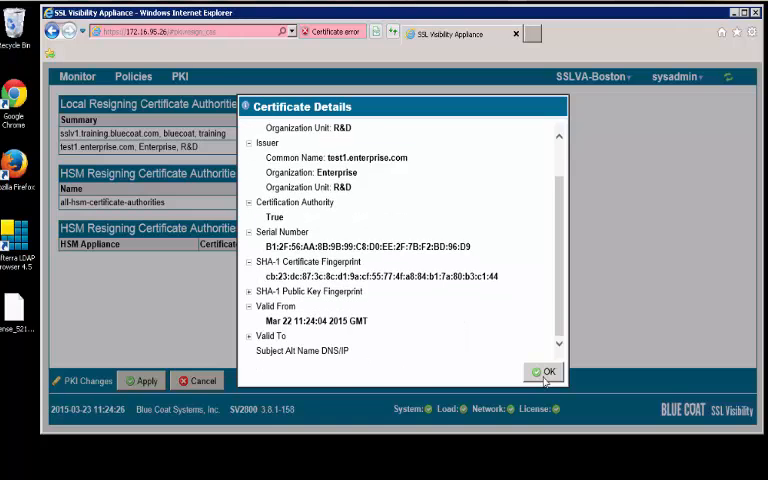
left_click(544, 372)
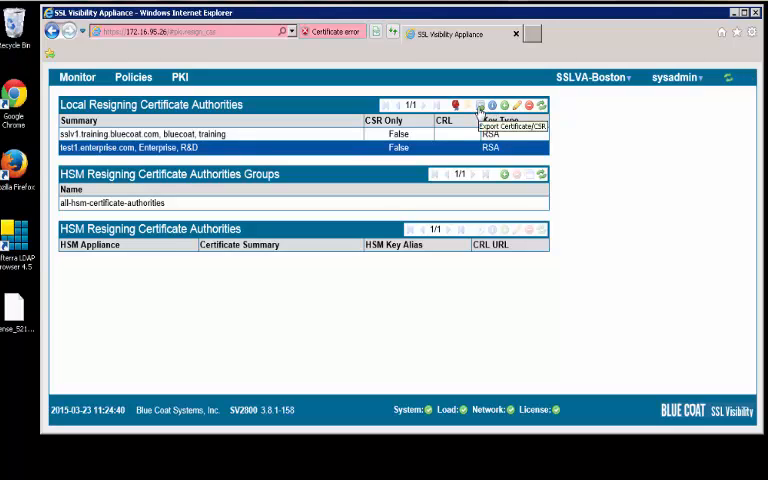
Export the test1.enterprise.com CA certificate and save the .pem download.
left_click(520, 128)
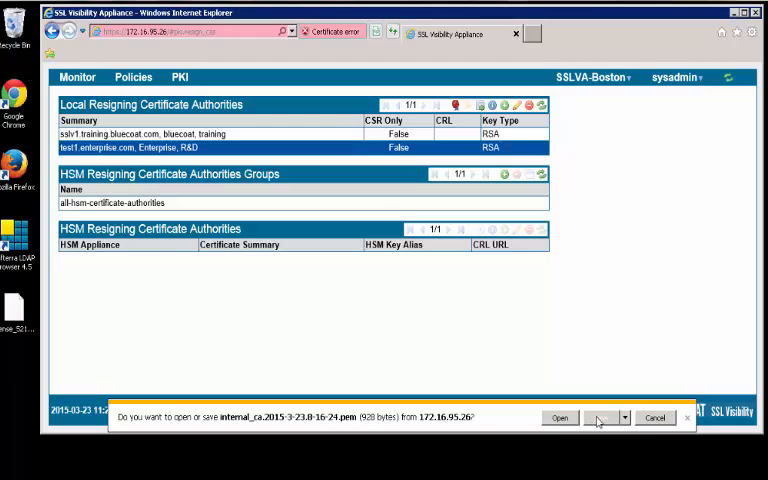
left_click(604, 416)
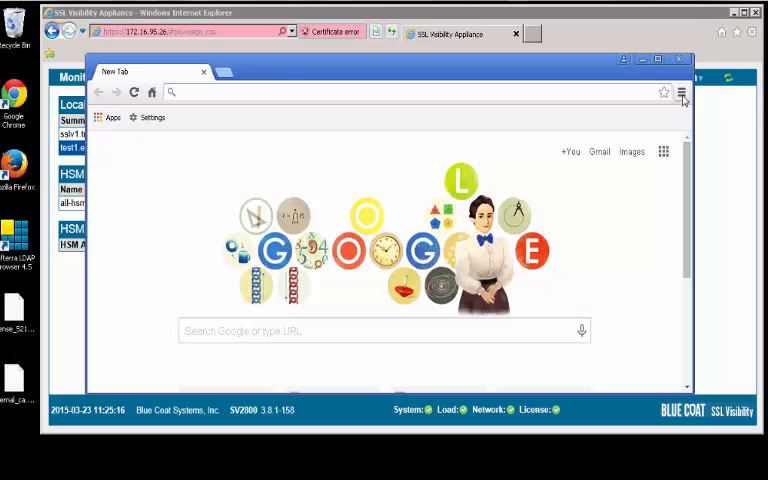
mouse_move(682, 92)
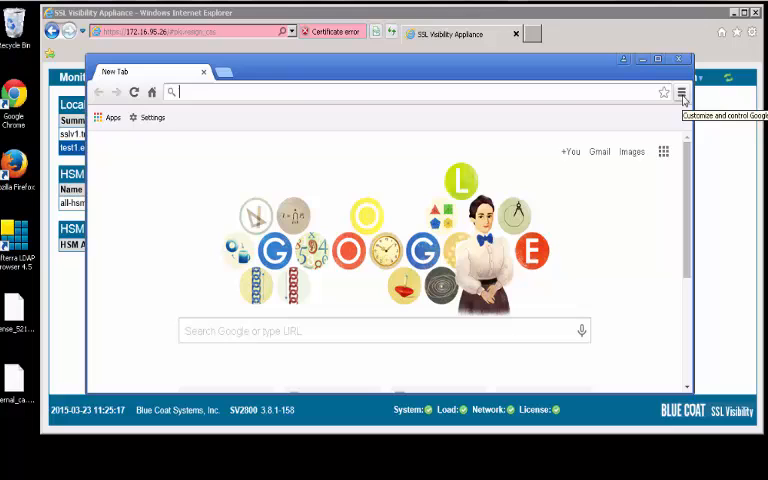
Go to Chrome Settings and scroll down past advanced settings to the HTTPS/SSL section.
left_click(682, 92)
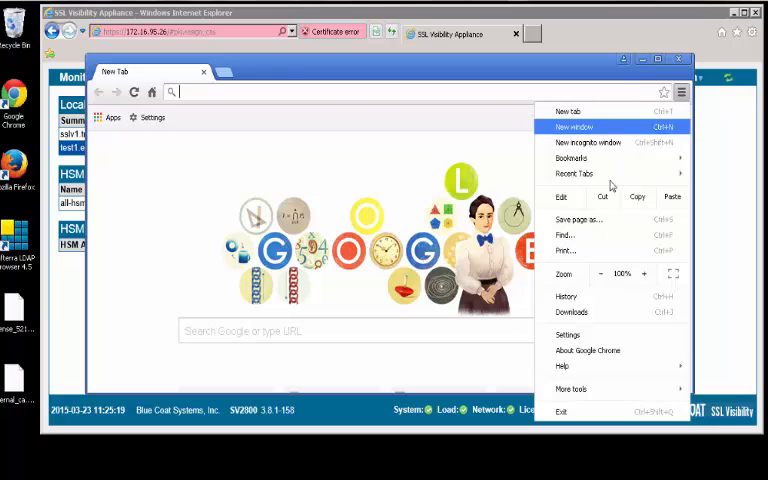
mouse_move(568, 336)
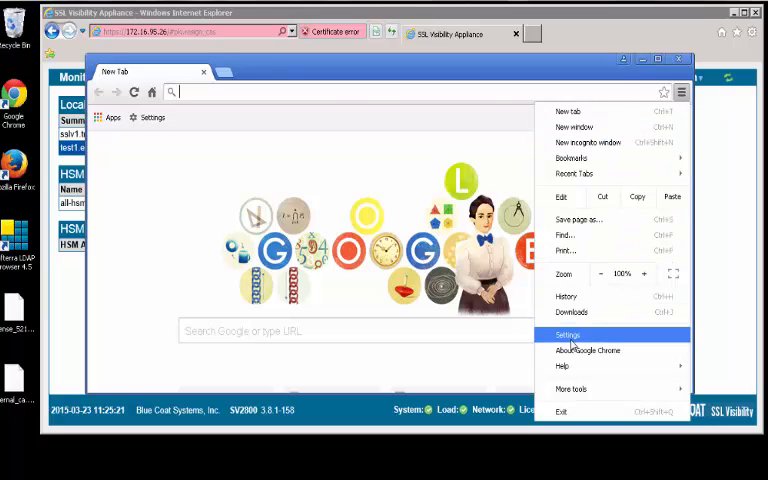
left_click(568, 336)
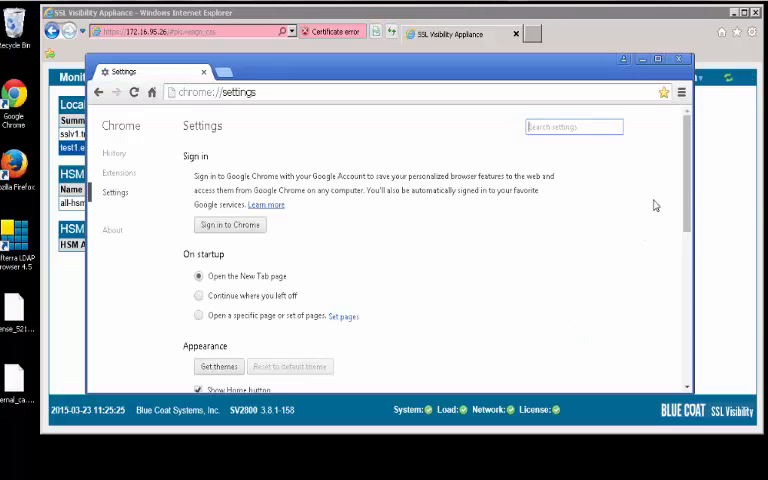
scroll("down", 3)
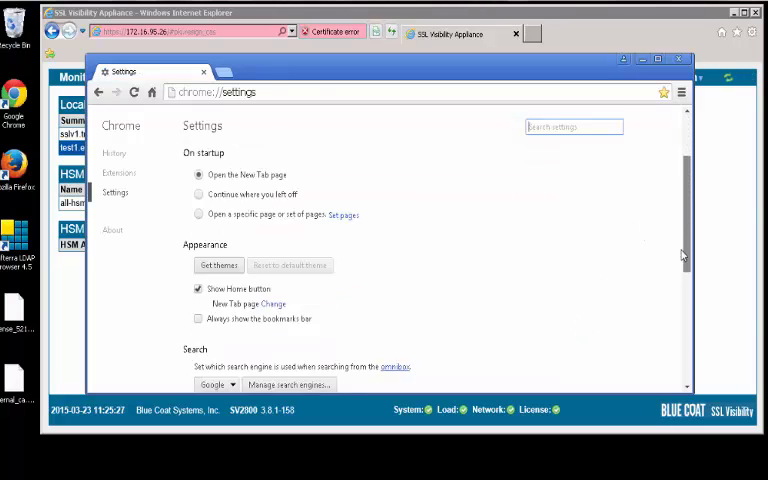
scroll("down", 3)
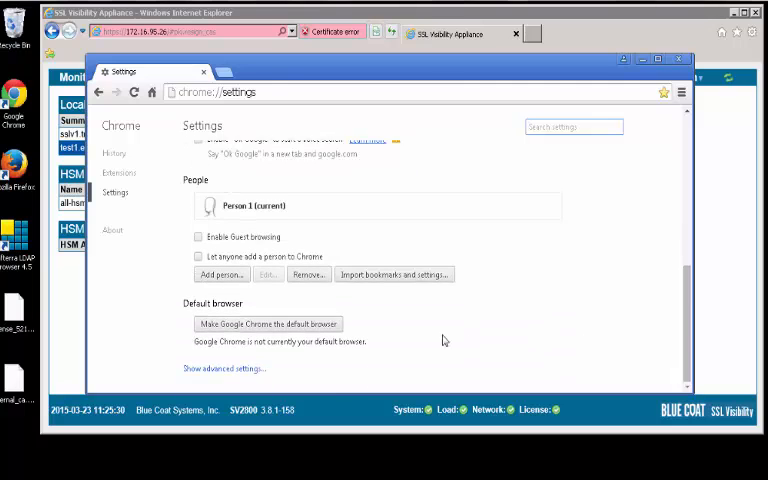
scroll("down", 3)
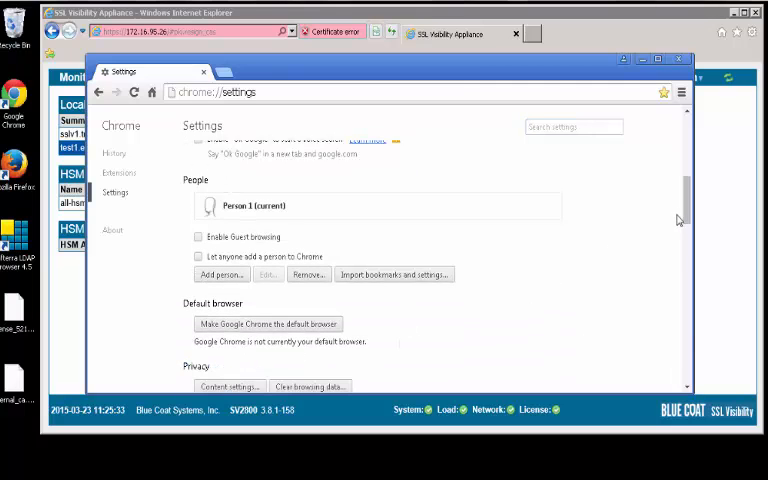
scroll("down", 3)
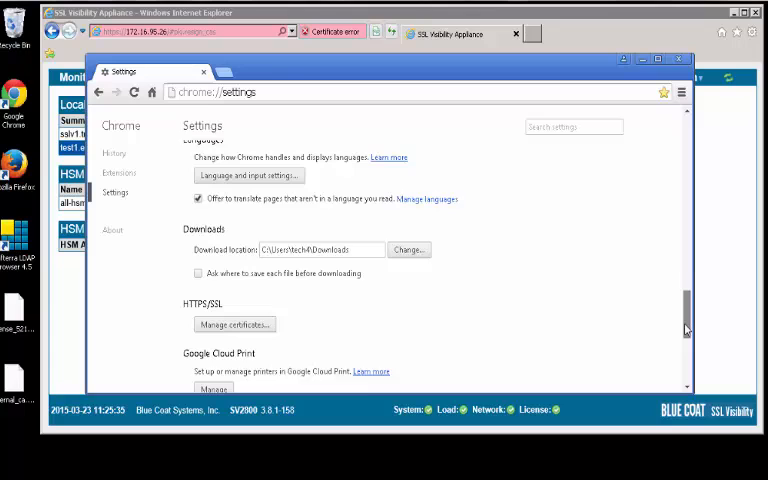
scroll("down", 3)
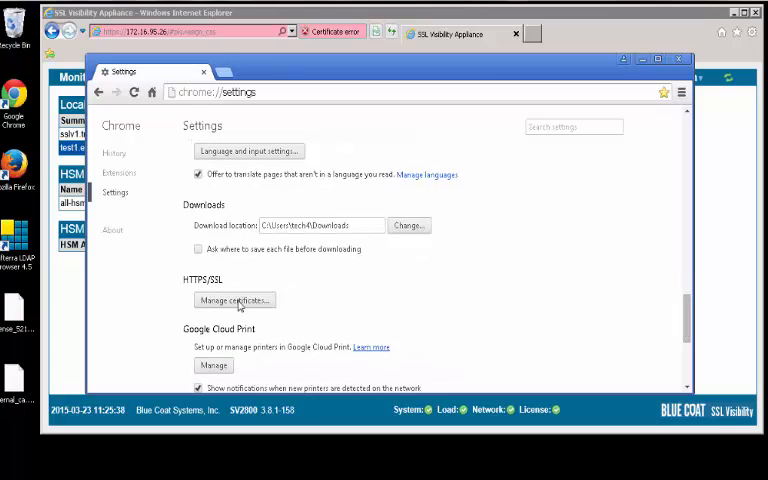
Import the exported .pem file through the Certificate Import Wizard as a trusted root authority.
left_click(234, 300)
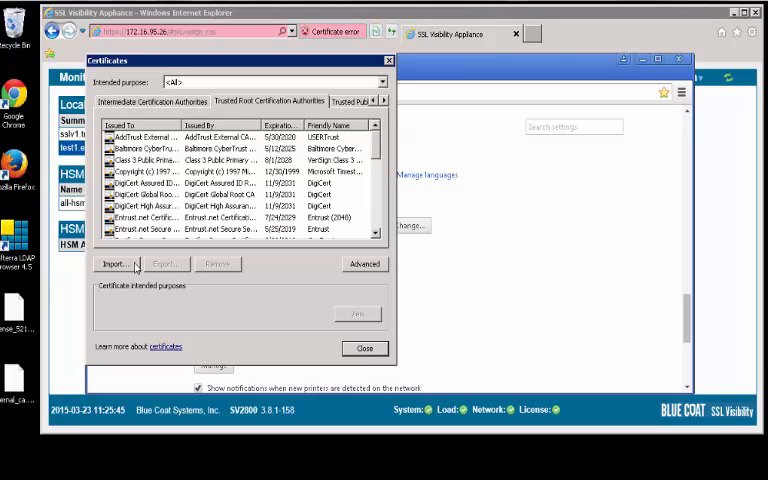
left_click(116, 264)
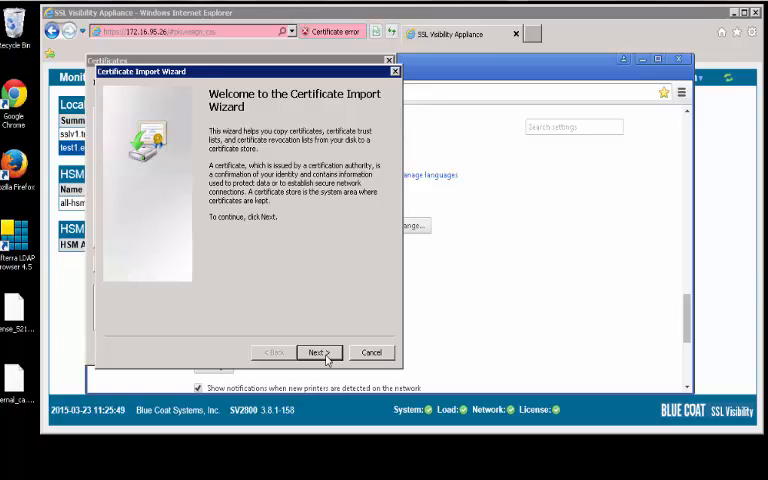
left_click(318, 352)
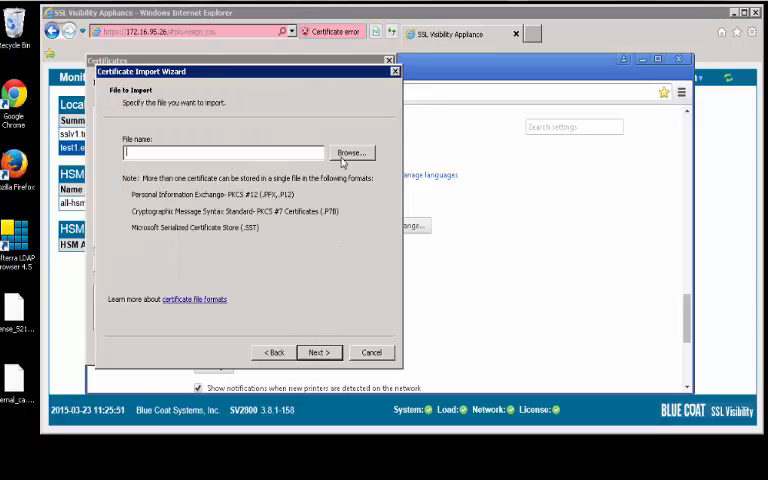
left_click(352, 152)
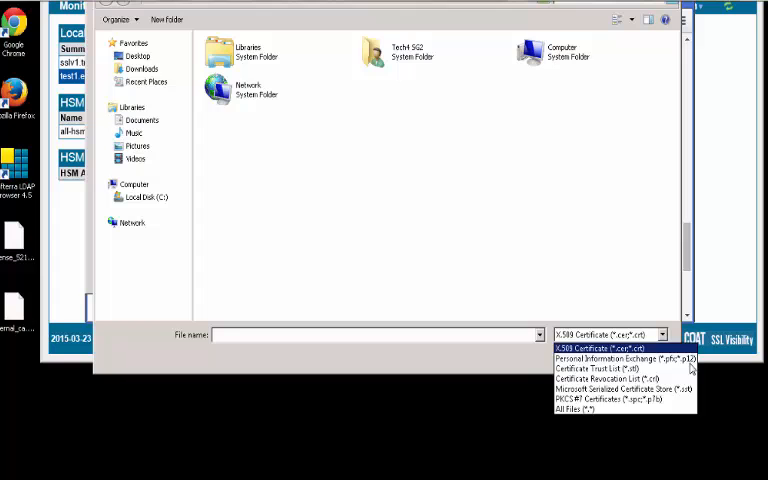
left_click(590, 408)
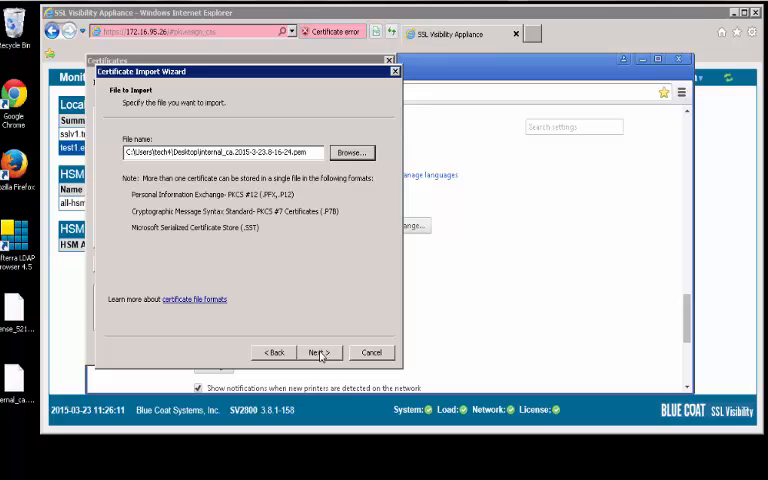
left_click(318, 352)
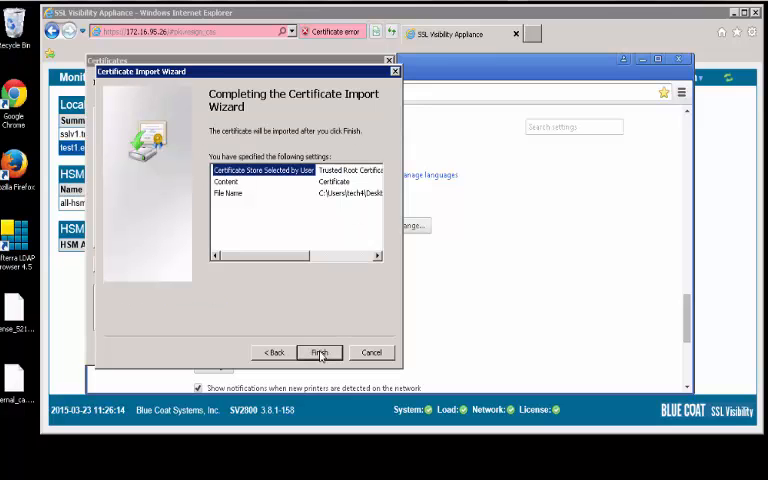
left_click(320, 352)
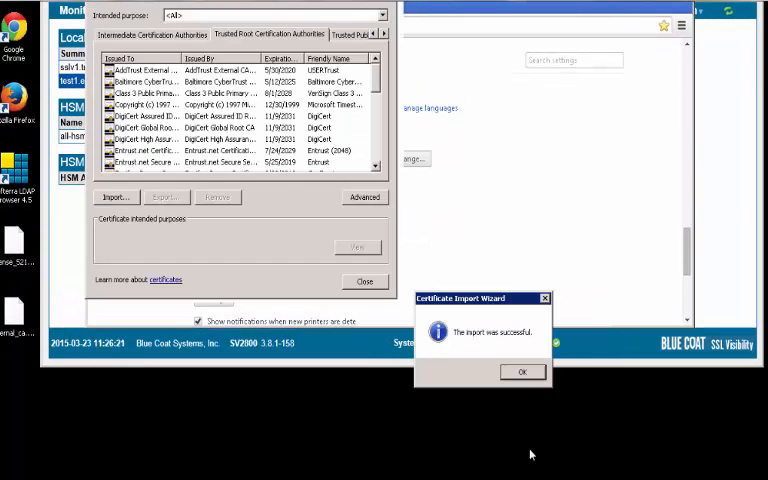
Dismiss the success message, check the new test1.enterprise.com entry and close the certificate manager.
left_click(520, 372)
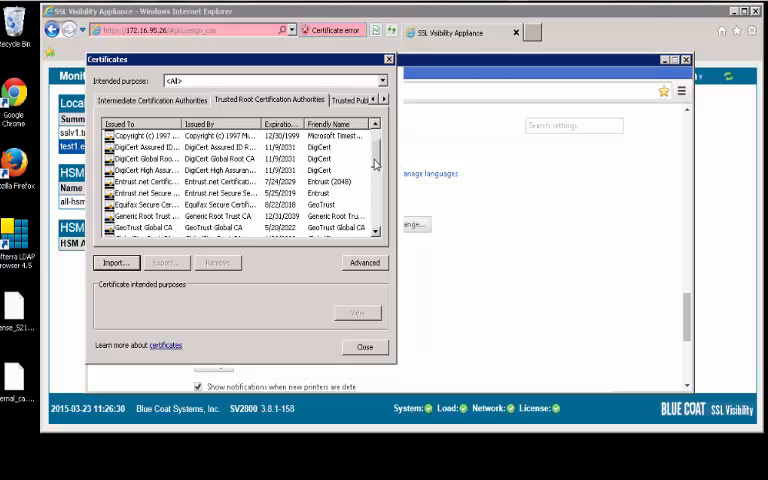
scroll("down", 3)
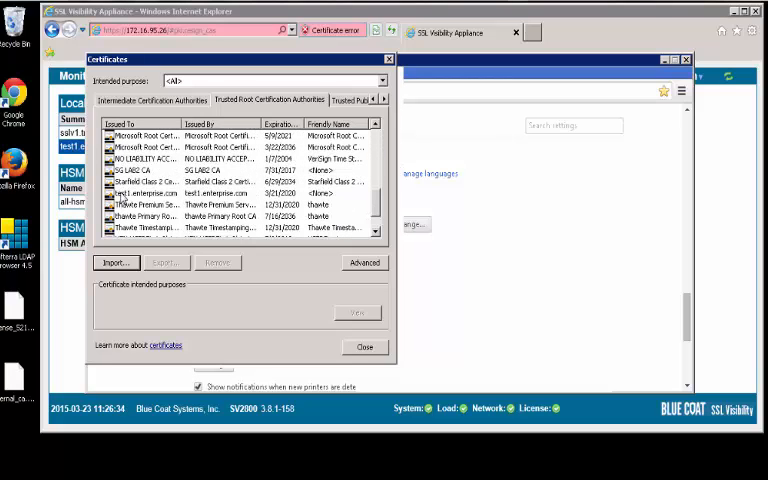
left_click(140, 192)
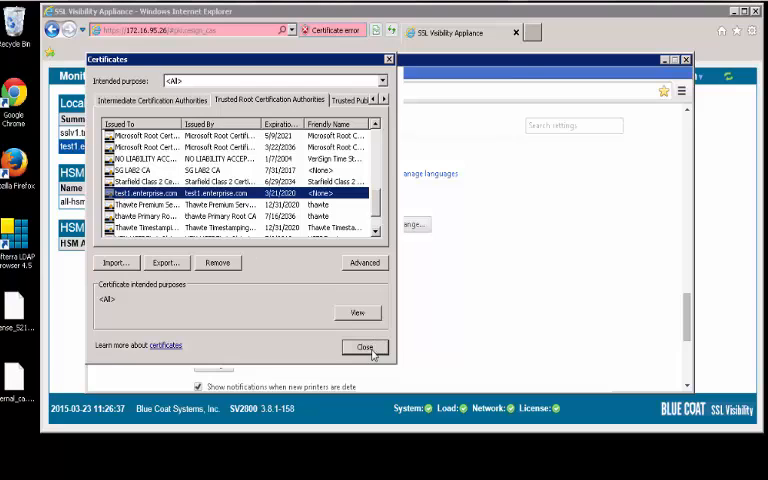
left_click(364, 348)
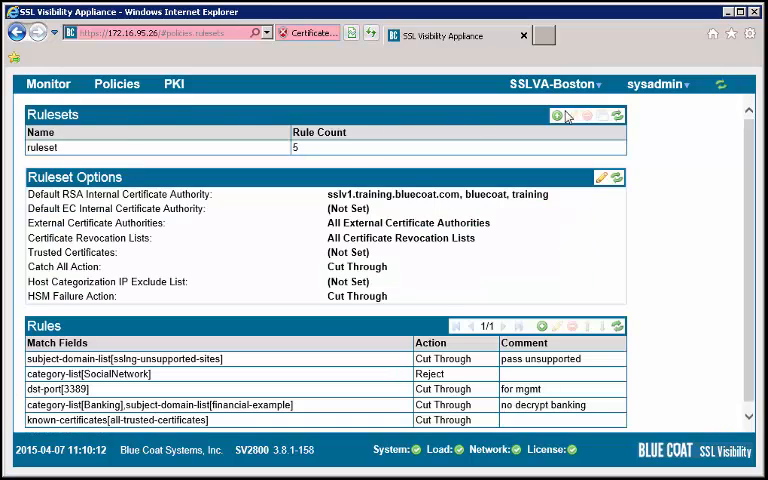
mouse_move(562, 118)
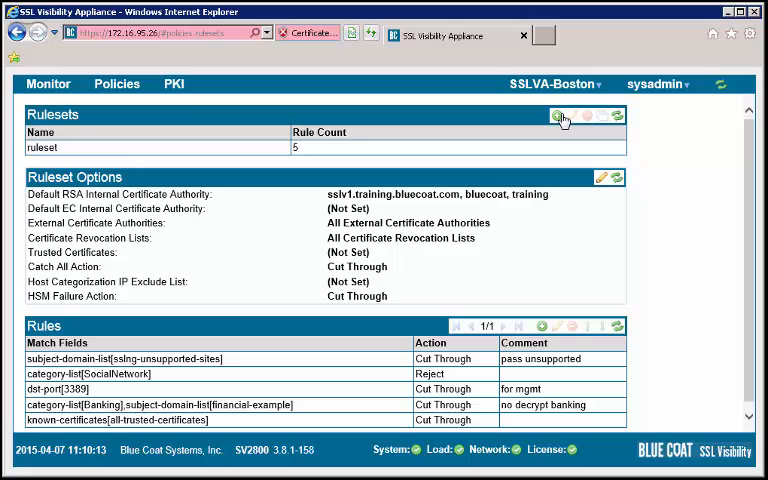
Create a new ruleset named Ruleset1 and select it to view its options.
left_click(556, 116)
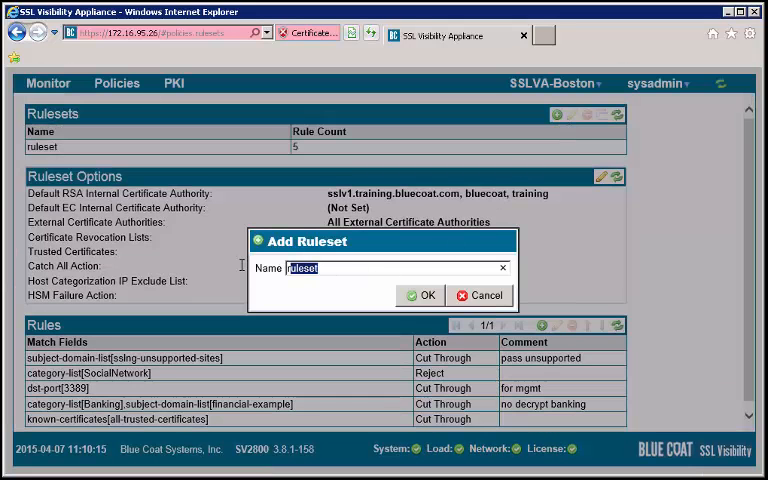
type("R")
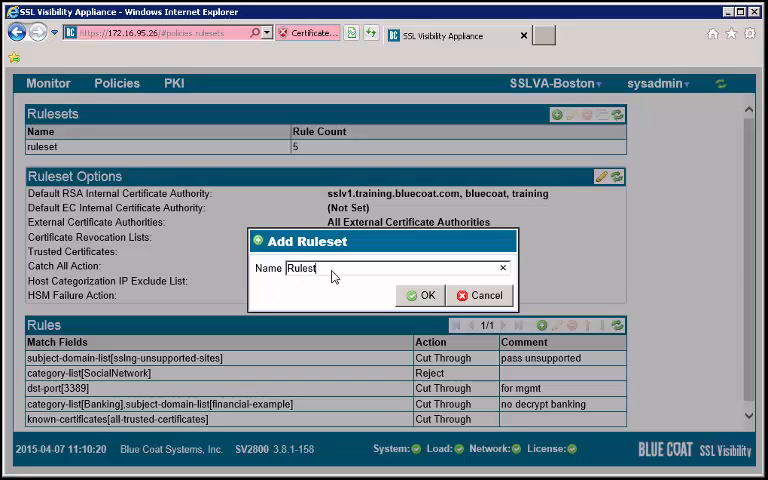
type("1")
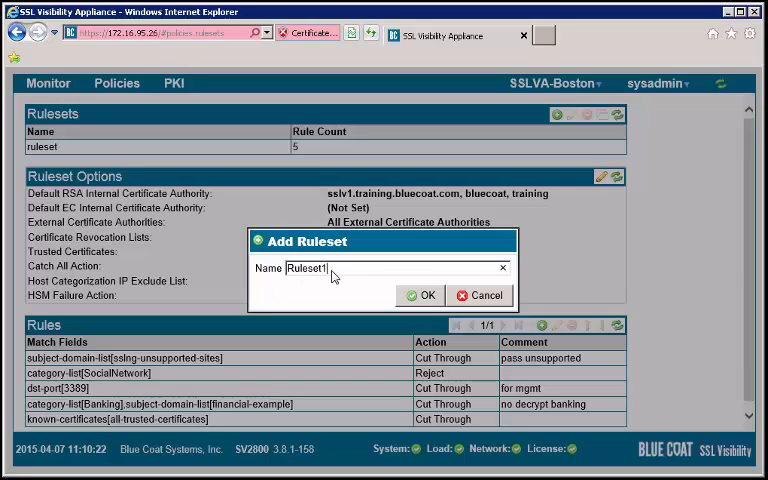
left_click(420, 296)
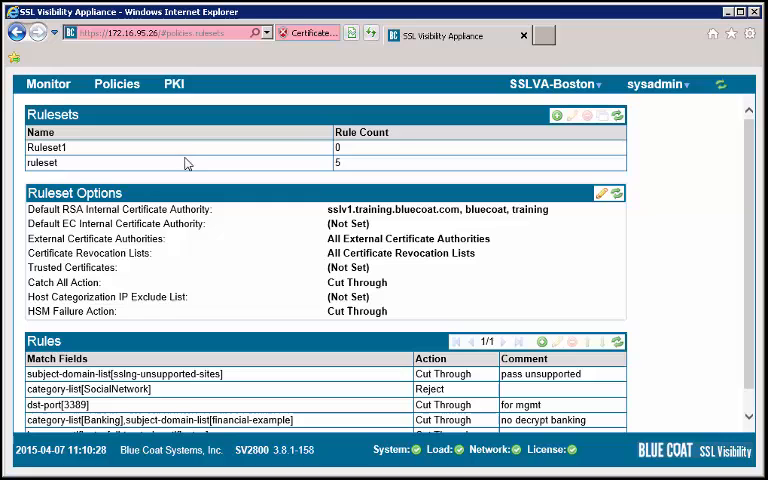
left_click(64, 148)
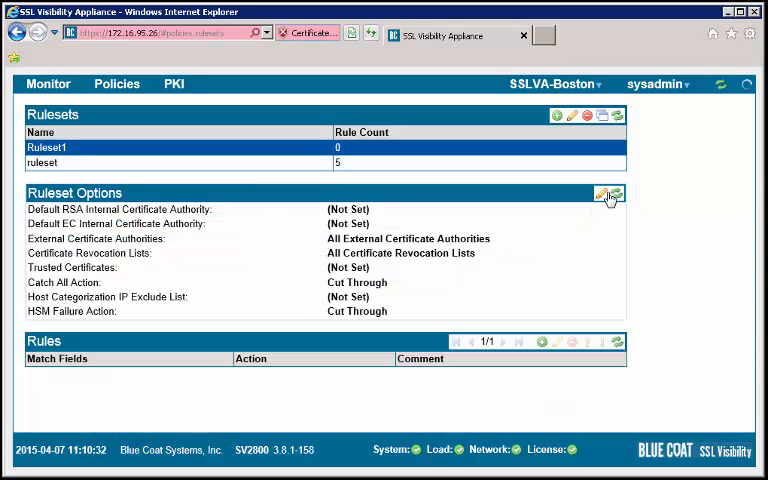
Set Ruleset1's default RSA internal CA to test1.enterprise.com, Enterprise, R&D and apply the policy change.
left_click(608, 194)
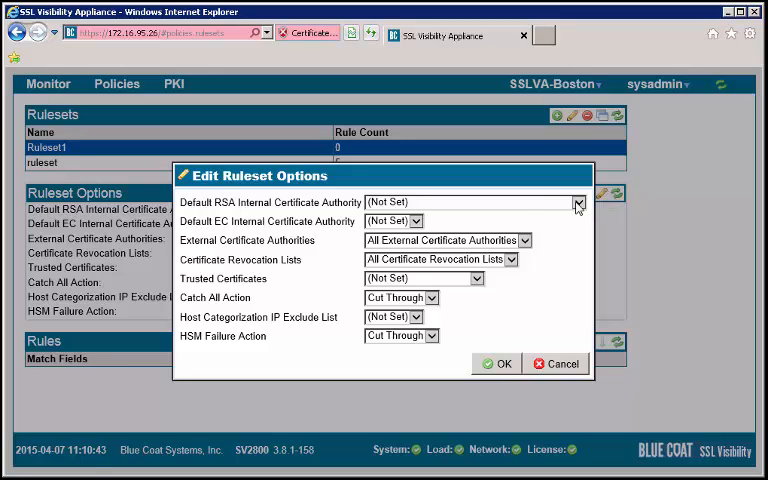
left_click(576, 202)
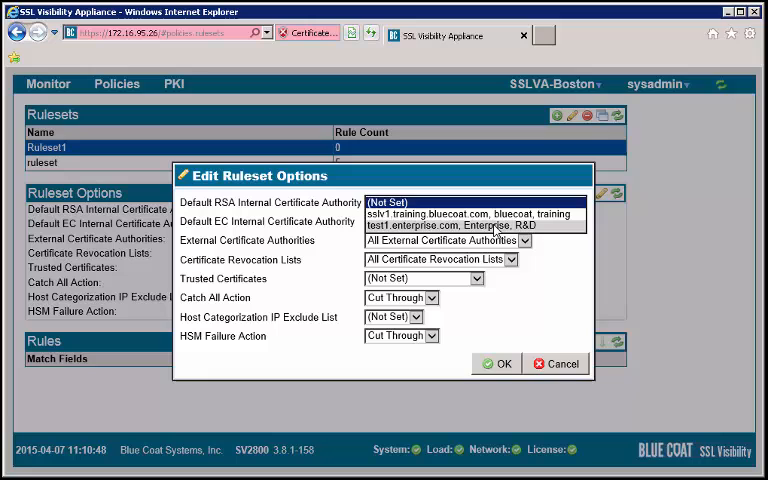
left_click(488, 224)
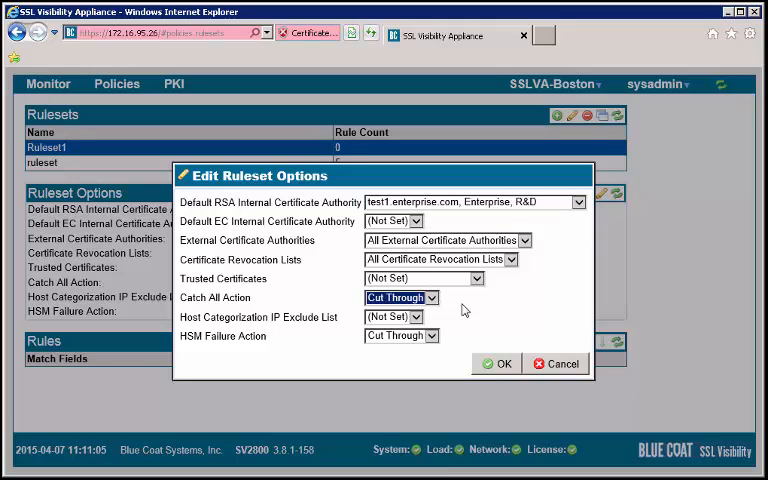
left_click(496, 364)
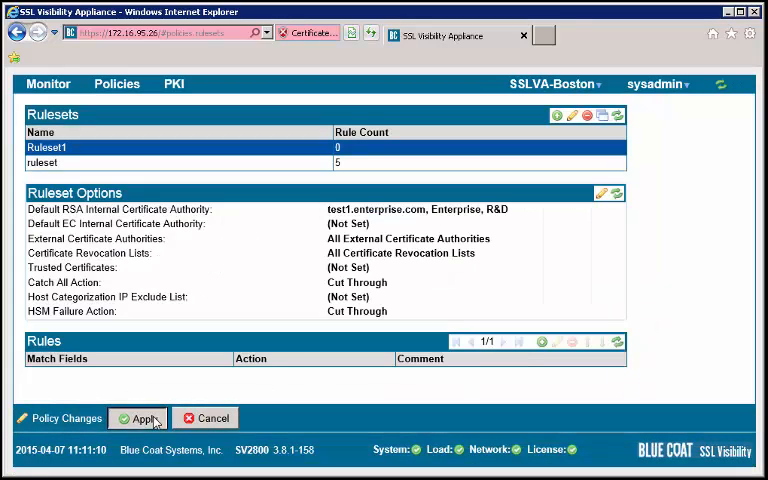
left_click(140, 418)
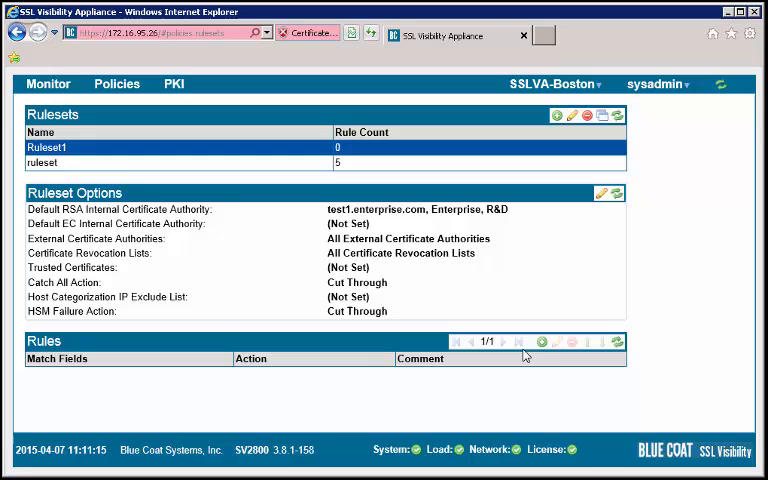
left_click(540, 342)
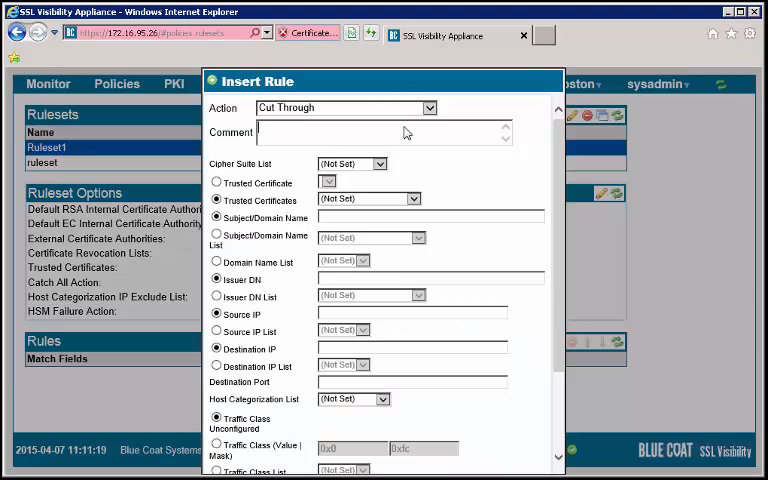
Set the rule action to Cut Through matching all trusted certificates.
type("cut")
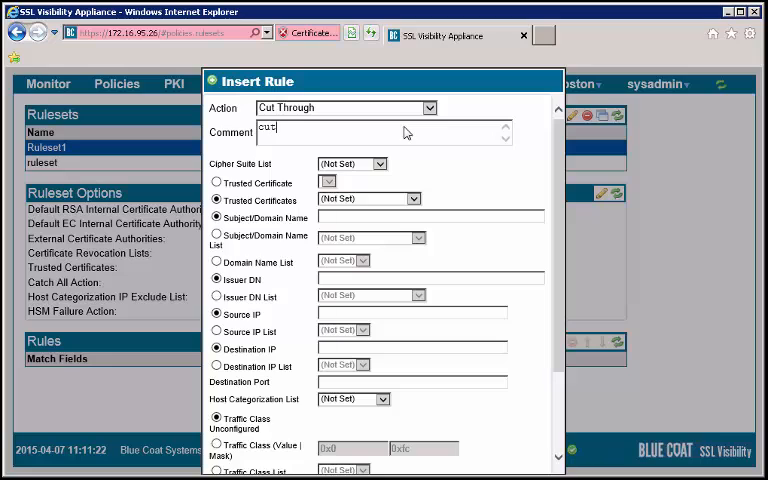
type("through")
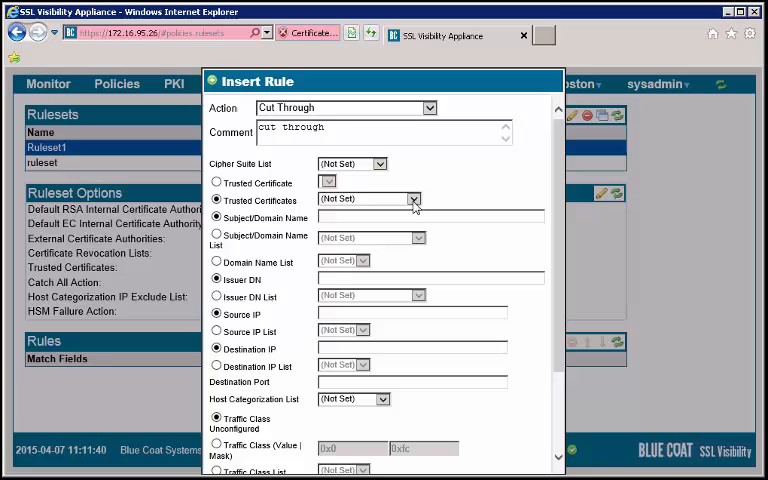
left_click(412, 198)
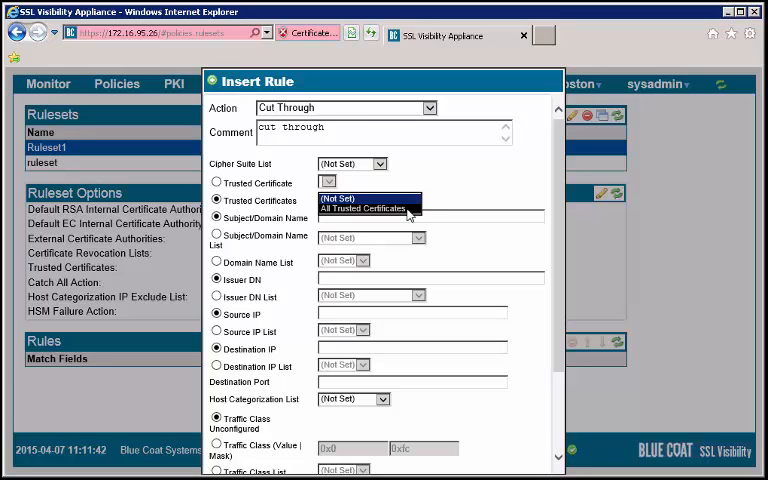
left_click(360, 208)
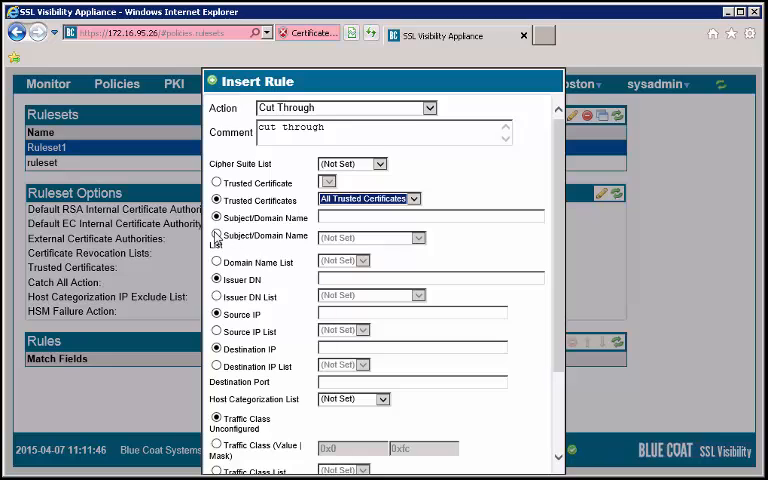
Match the rule on the sslng-unsupported-sites domain name list and save it.
left_click(216, 236)
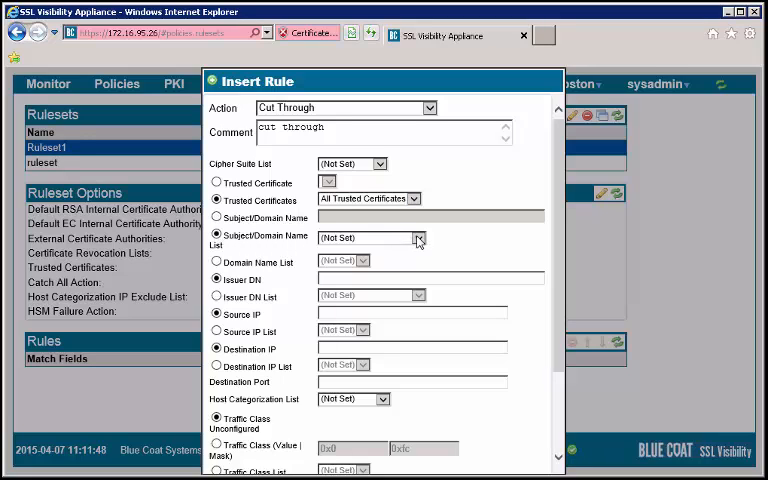
left_click(420, 238)
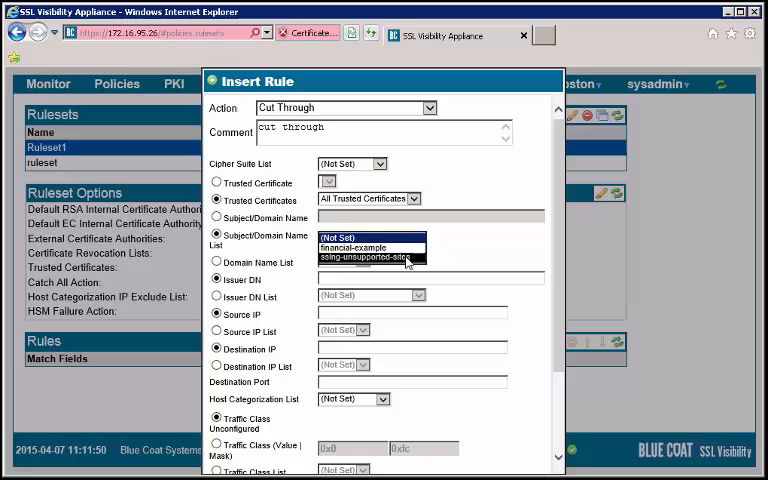
left_click(370, 256)
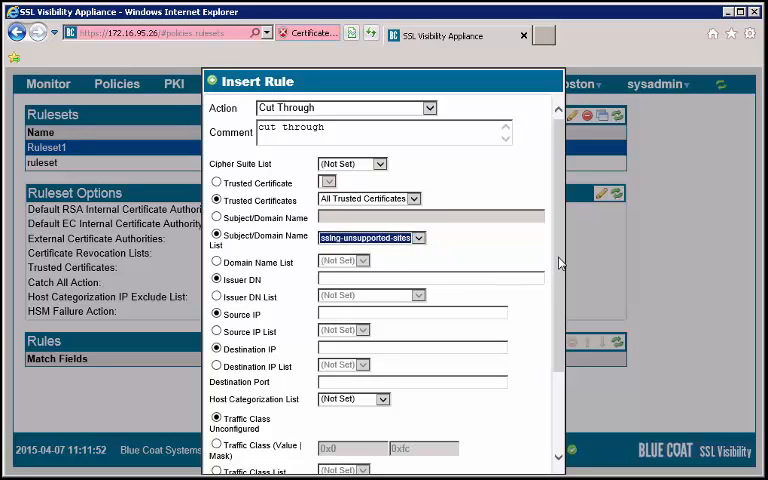
scroll("down", 3)
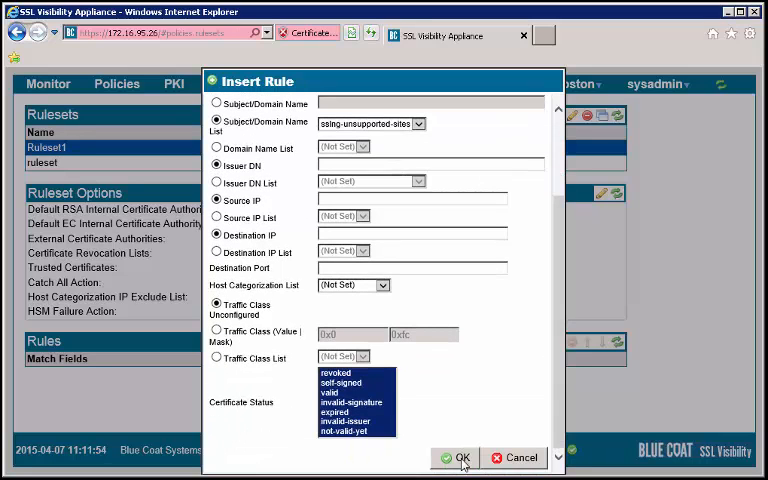
left_click(460, 456)
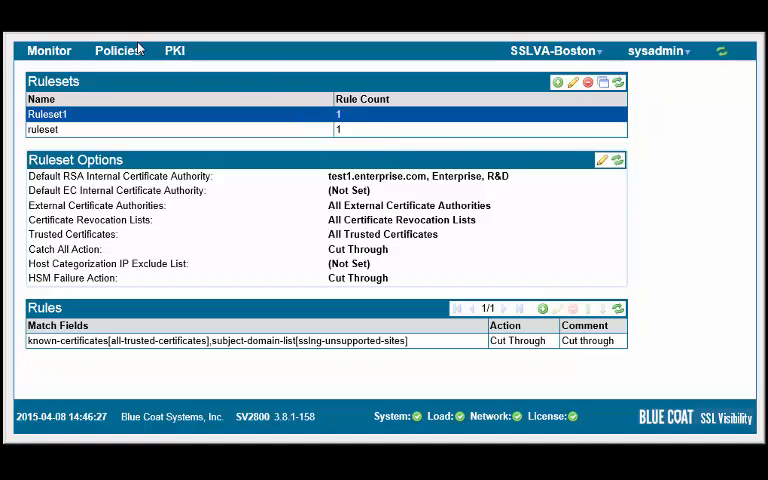
Go to Policies > Segments and start adding a new segment.
left_click(118, 50)
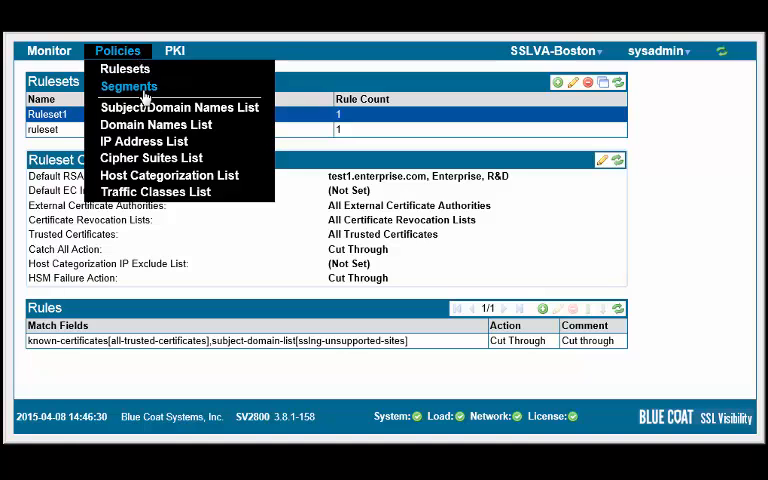
left_click(128, 86)
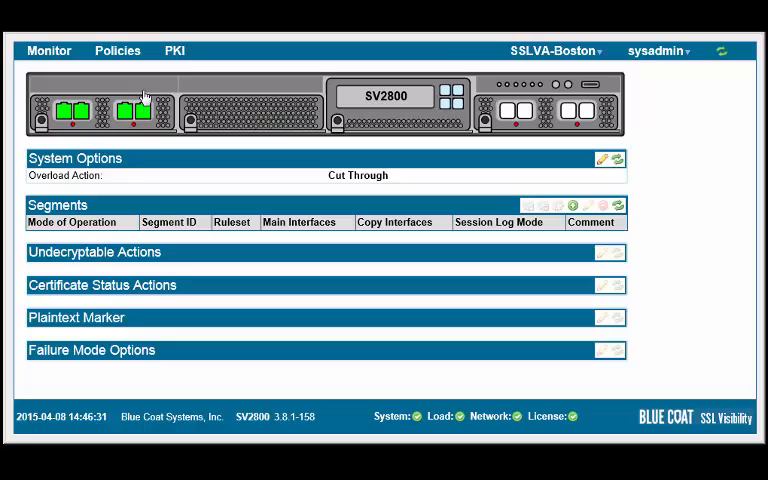
mouse_move(576, 220)
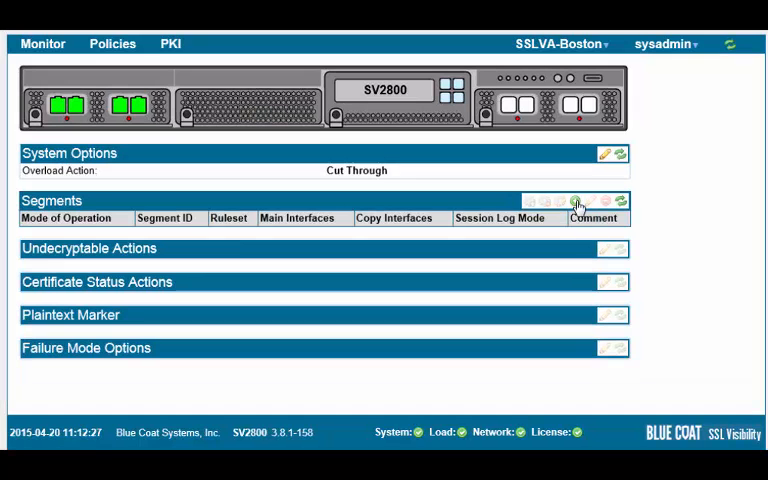
left_click(576, 204)
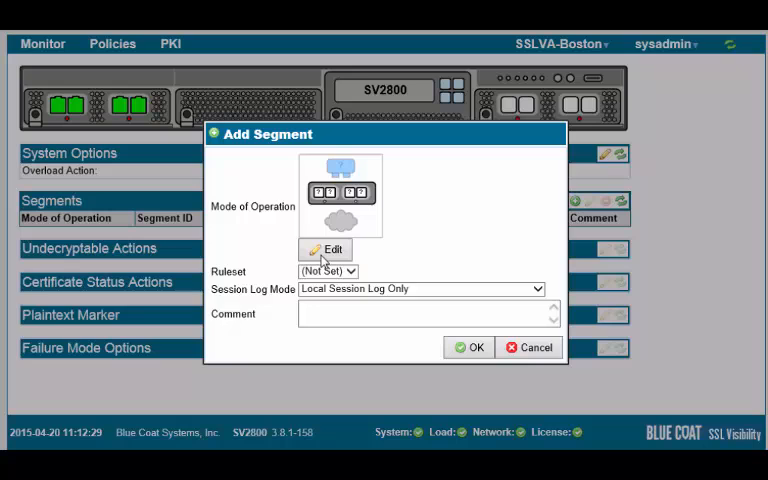
Set the segment mode to Active Inline, Fail to Network and assign Ruleset1.
left_click(324, 250)
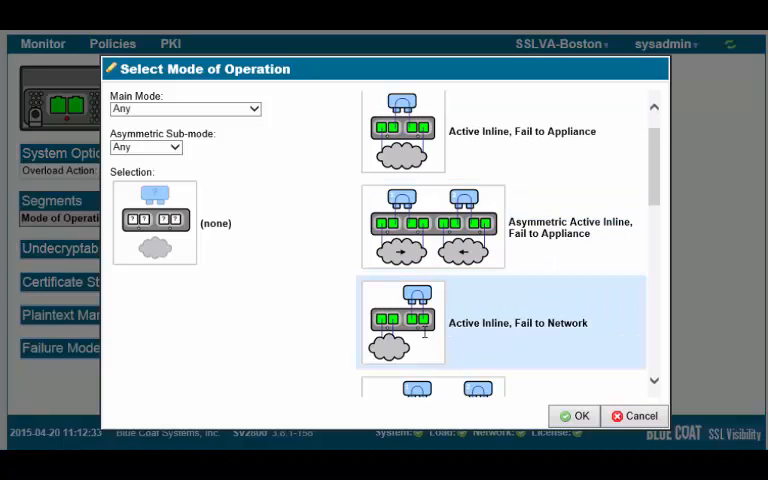
left_click(500, 322)
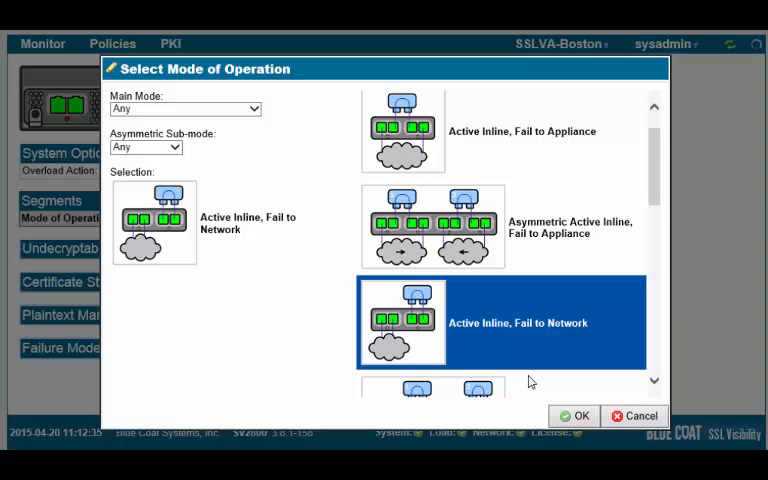
left_click(576, 416)
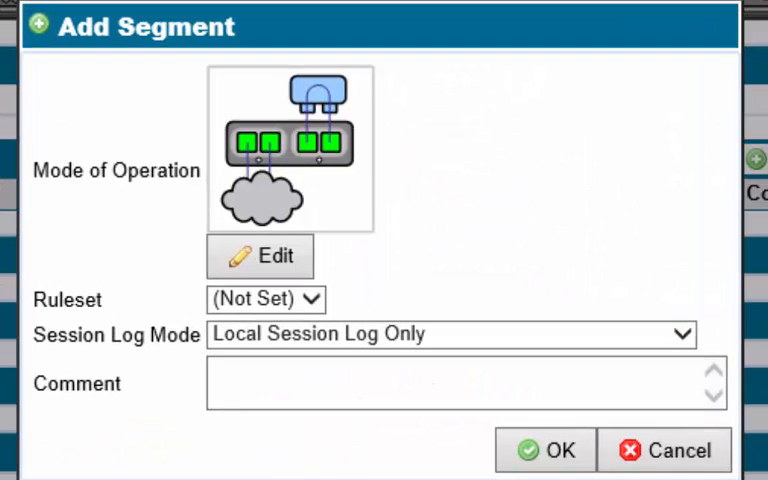
left_click(264, 300)
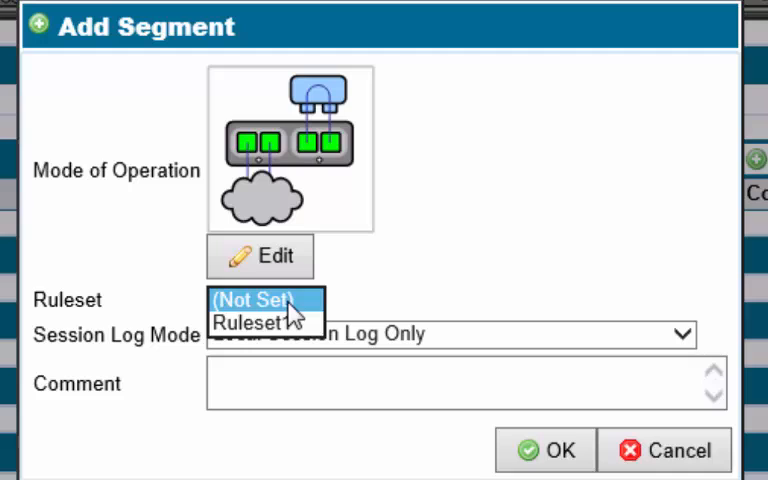
left_click(250, 320)
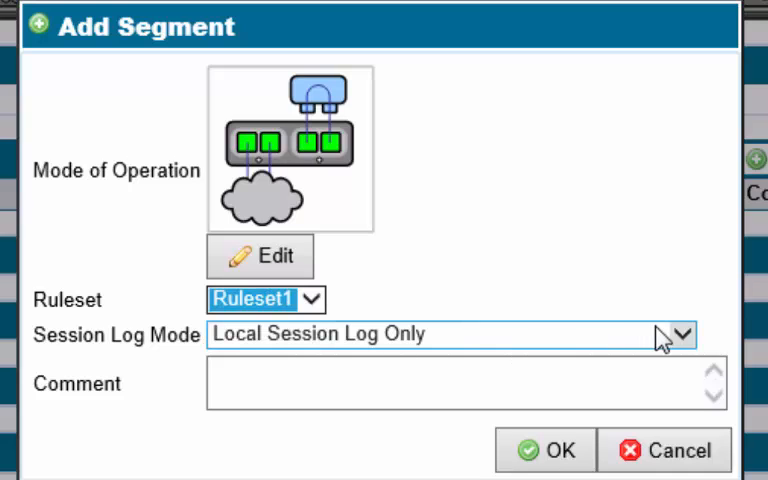
Keep Local Session Log Only, comment "Inline Active (FTN)", and apply the policy changes.
left_click(680, 334)
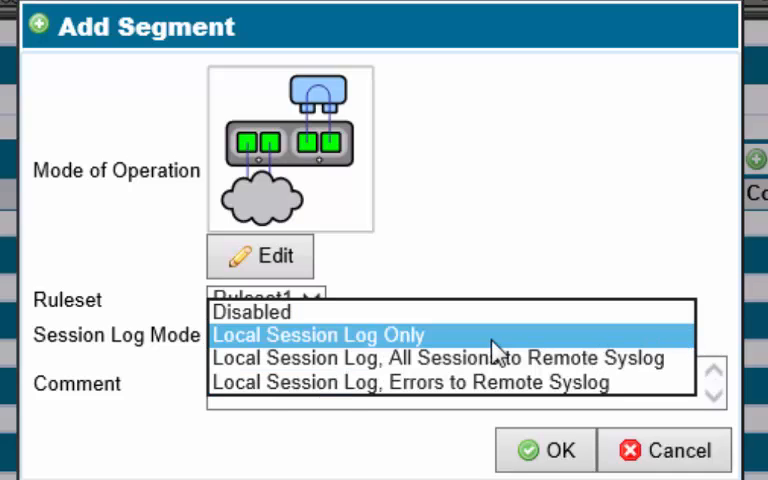
left_click(320, 336)
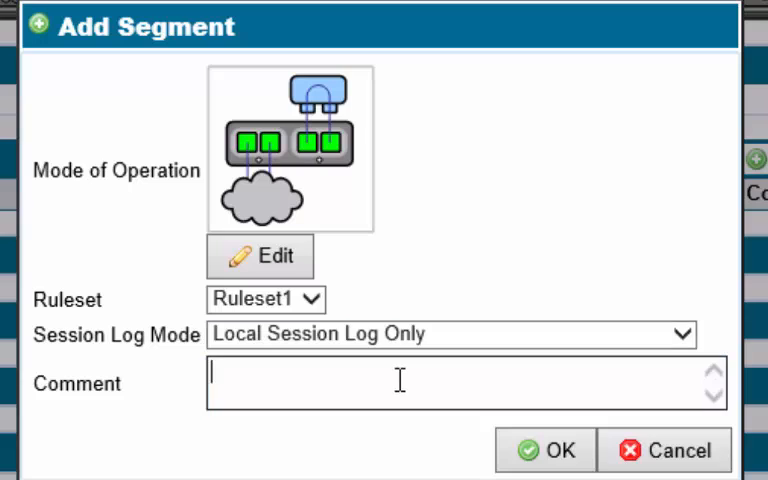
type("Inline Act")
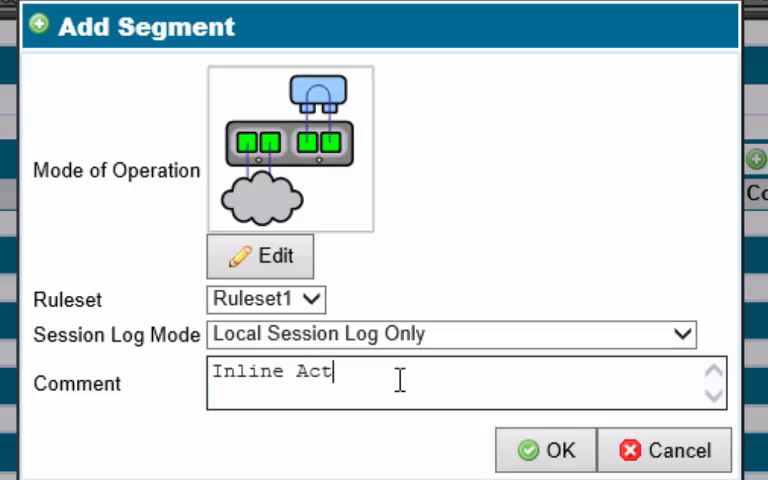
type("ive (FTN")
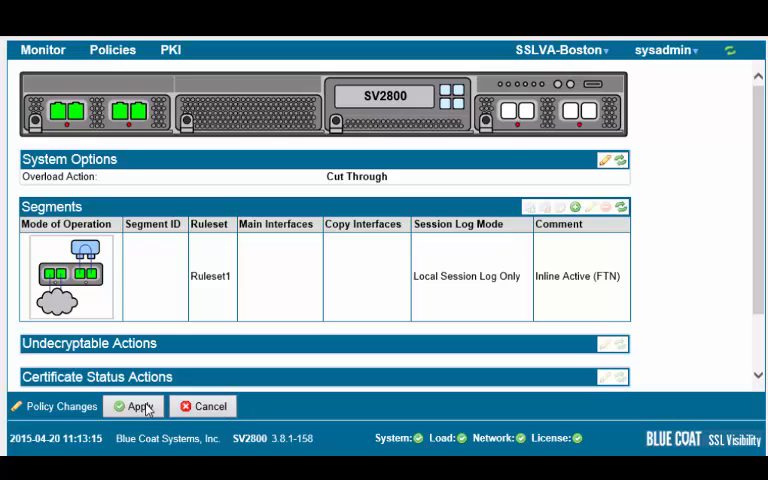
left_click(140, 404)
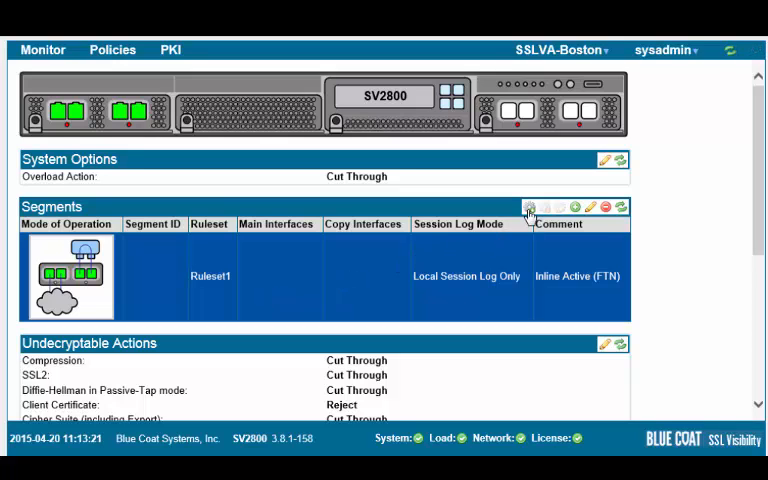
Activate the segment with network and appliance interface pairs plus a copy port for mirrored traffic.
left_click(530, 208)
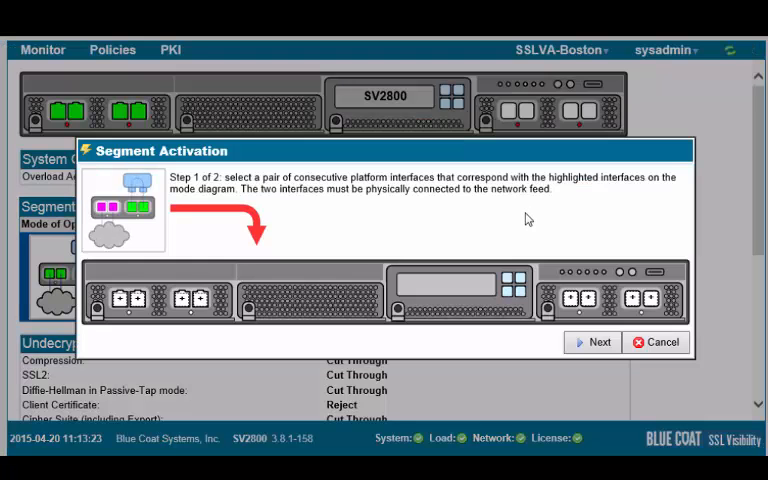
left_click(120, 300)
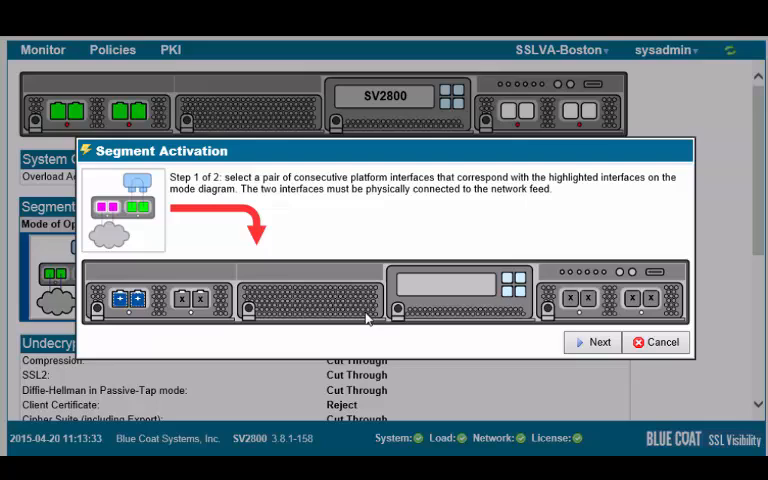
left_click(600, 342)
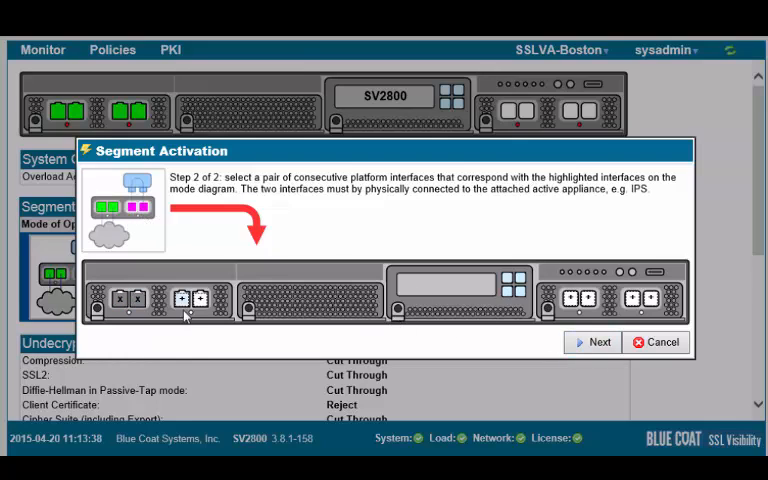
left_click(184, 300)
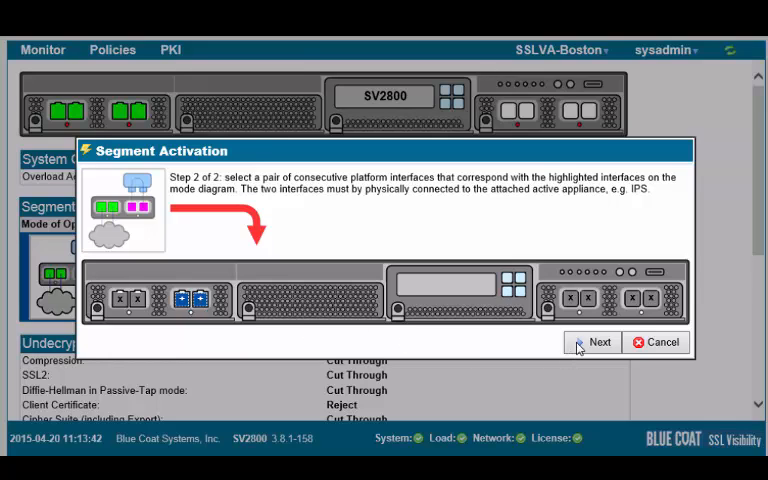
left_click(600, 342)
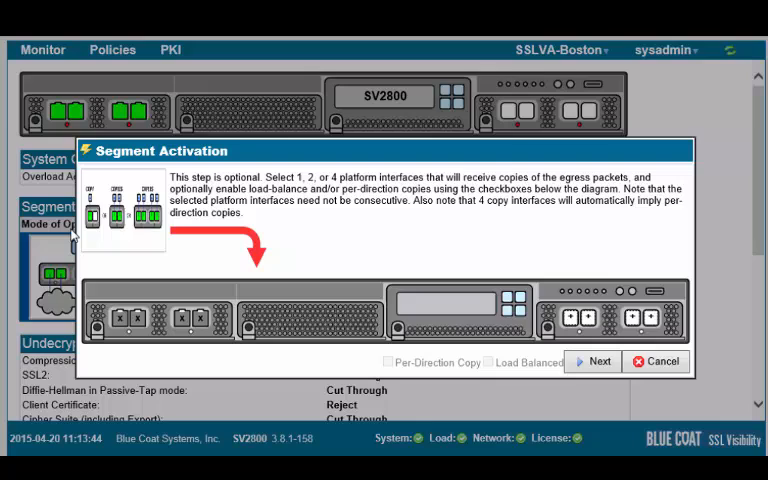
mouse_move(240, 252)
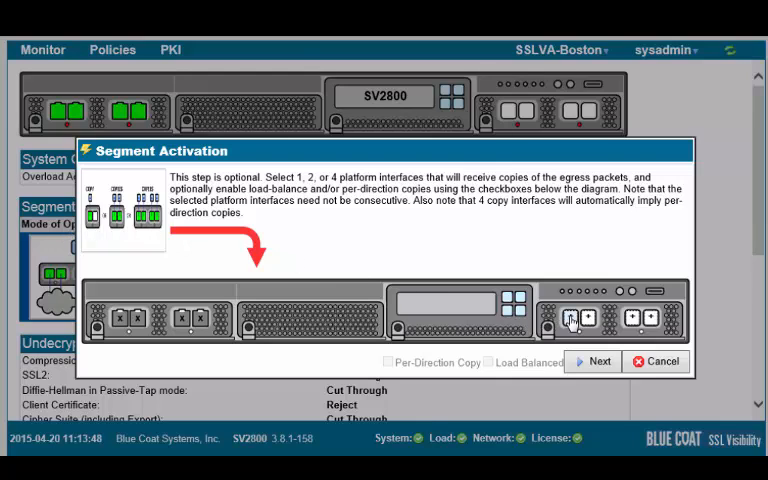
left_click(570, 316)
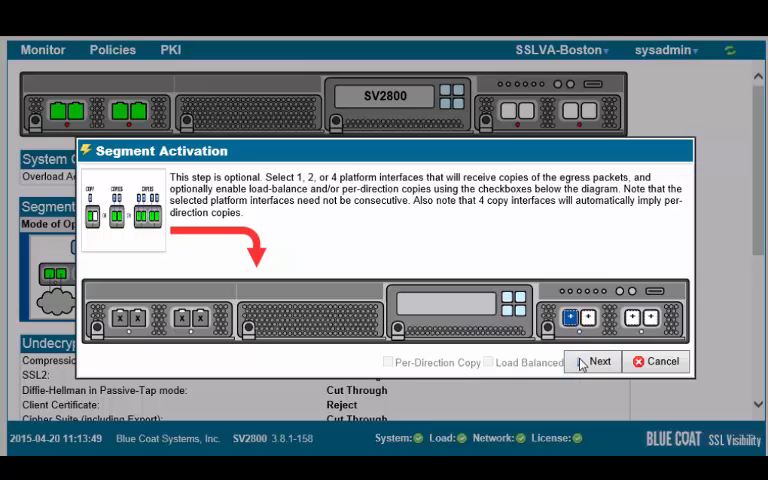
left_click(598, 360)
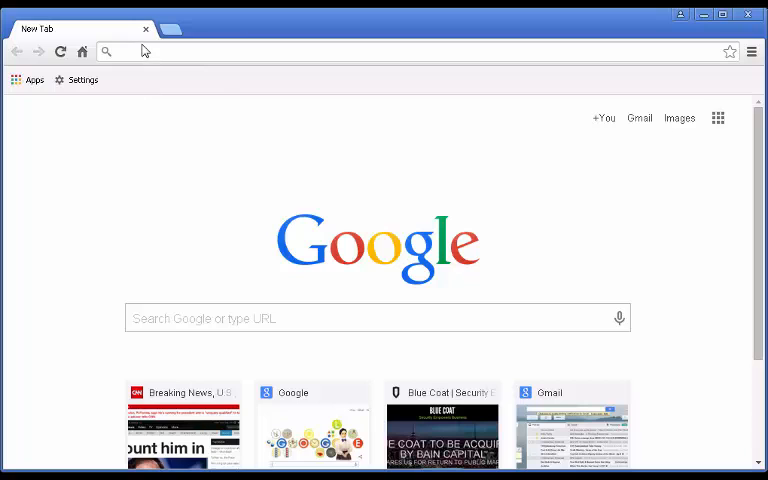
mouse_move(144, 56)
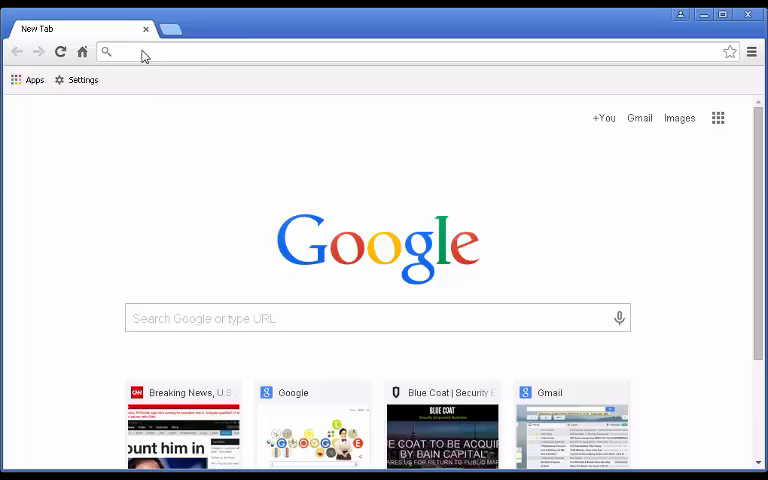
Browse to cnn.com and oann.com in separate Chrome tabs.
type("cnn.com")
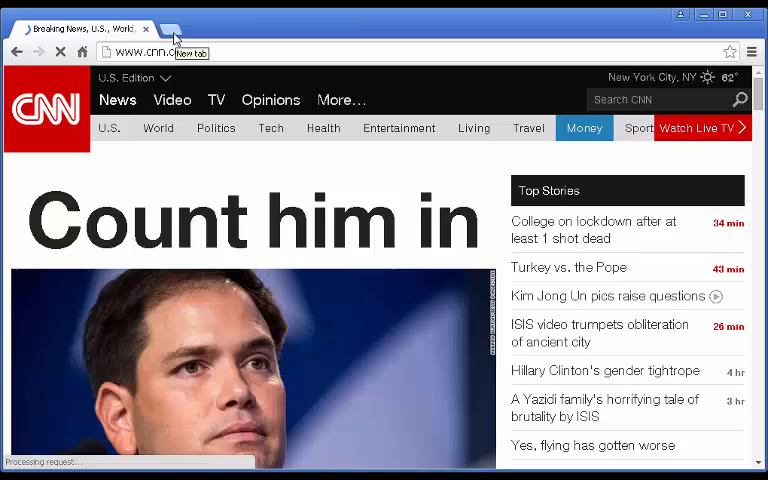
left_click(180, 28)
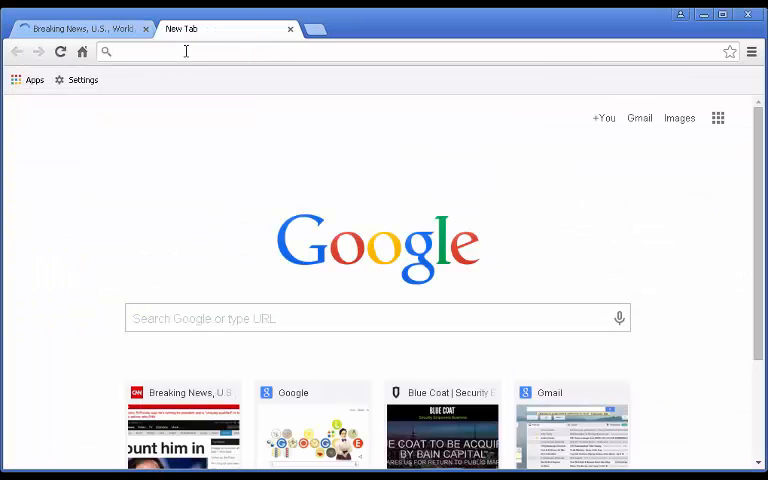
type("oann")
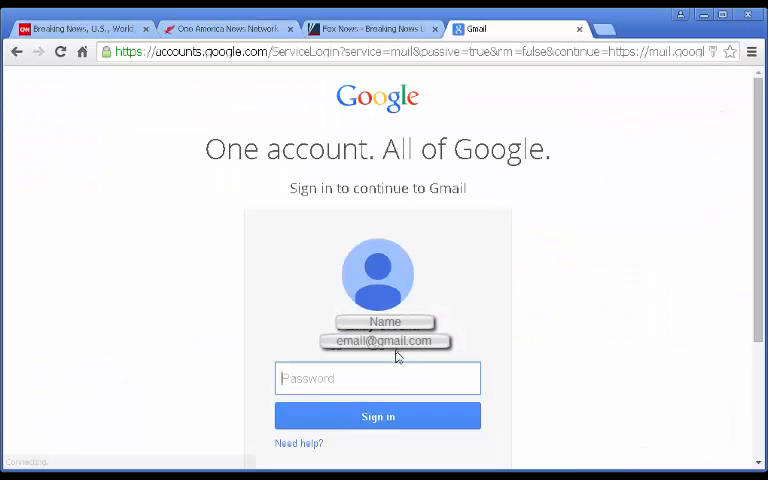
Sign in to Gmail with the account password and reach the inbox.
type("•••••")
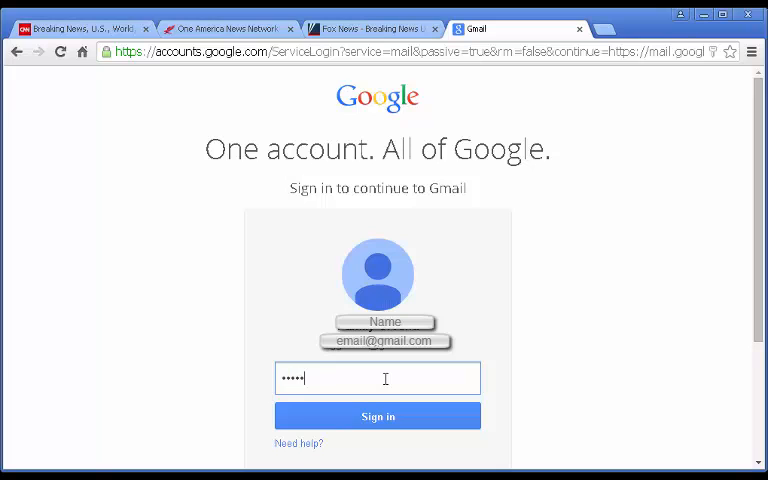
left_click(376, 416)
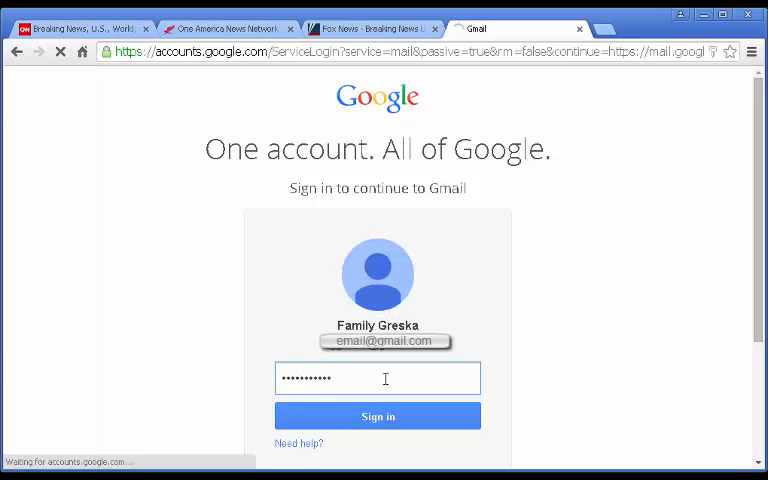
left_click(376, 416)
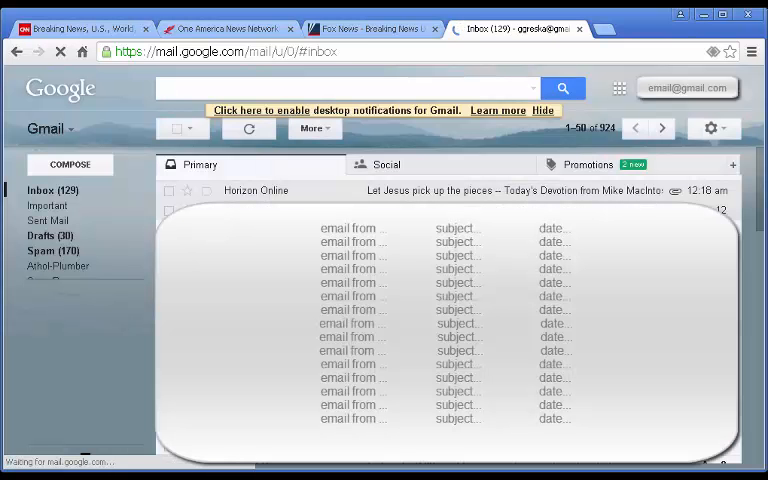
left_click(80, 280)
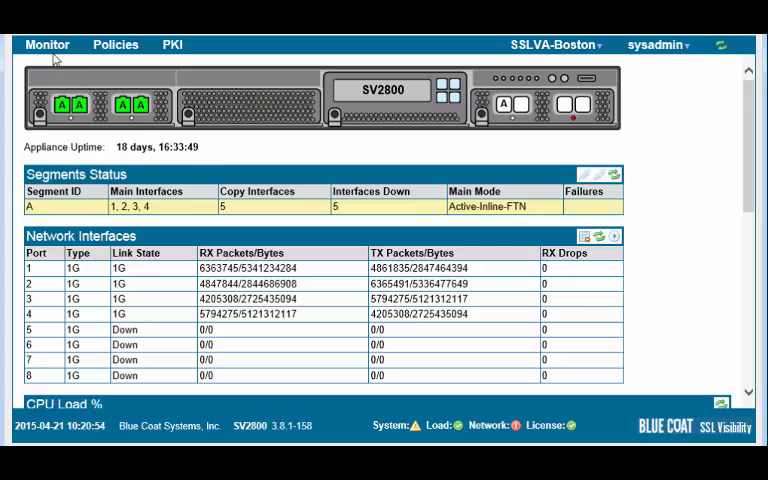
Show the SSL Session Log from the Monitor menu.
left_click(48, 44)
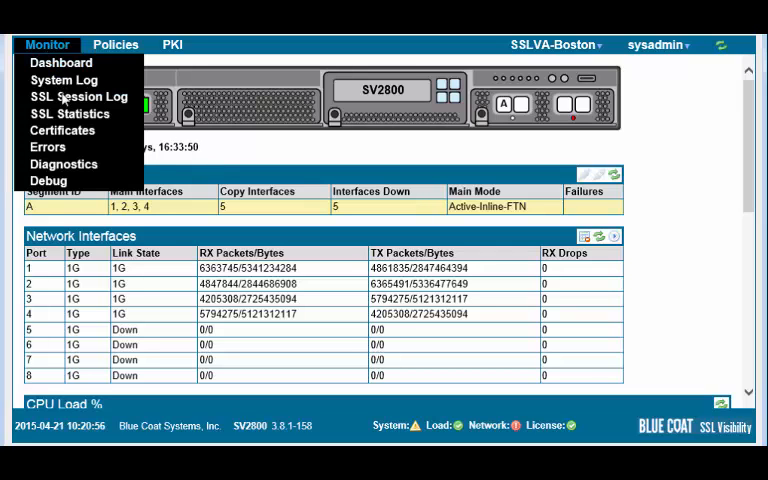
left_click(78, 96)
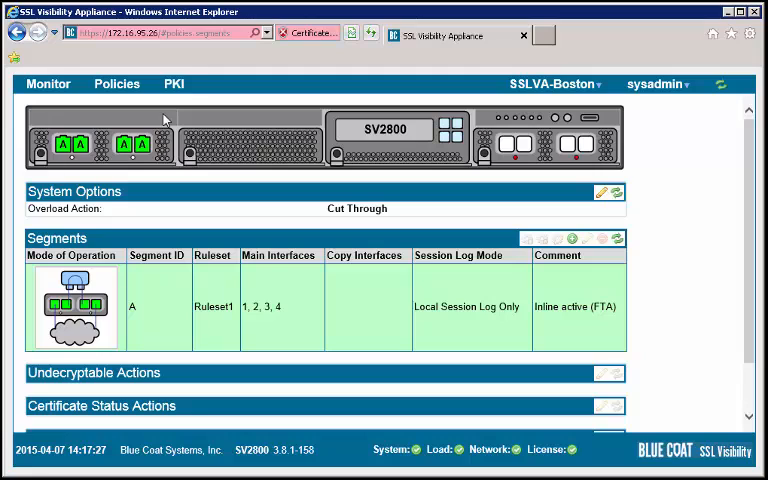
mouse_move(330, 236)
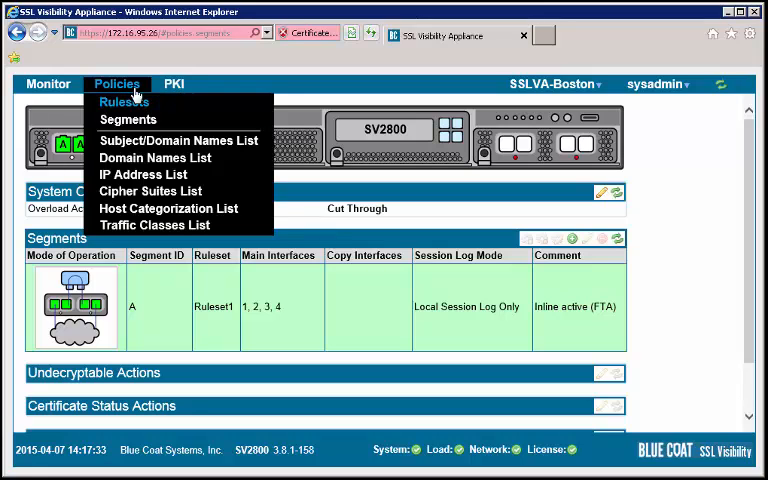
Start inserting a new rule into Ruleset1 from the Rulesets page.
left_click(124, 100)
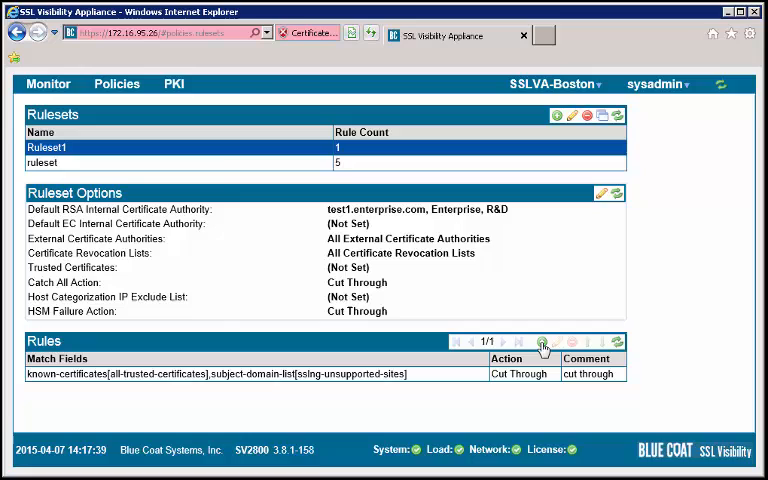
left_click(542, 342)
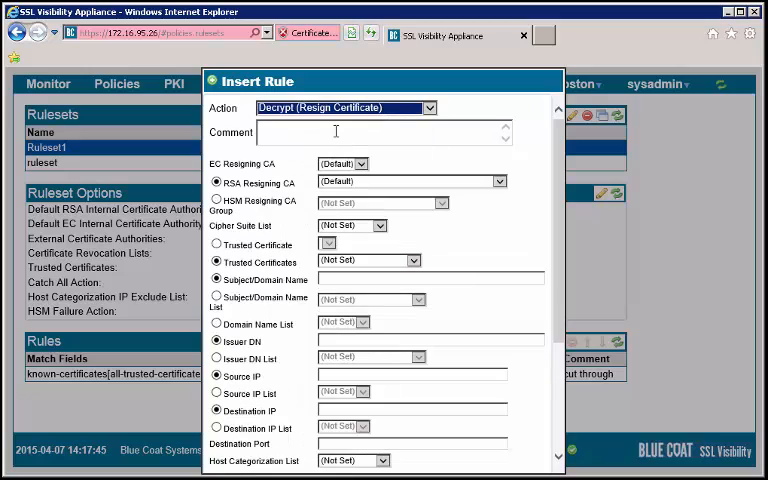
Save a Decrypt (Resign Certificate) rule commented "Decrypt" for source IP 172.16.95.250.
type("Dec")
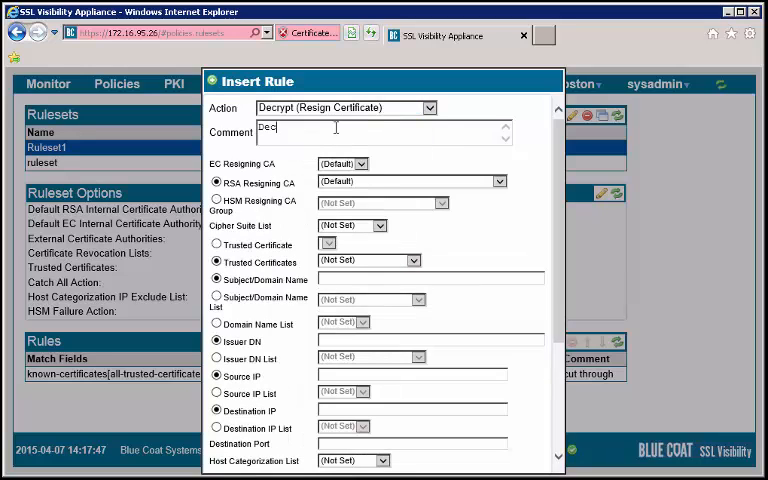
type("rypt")
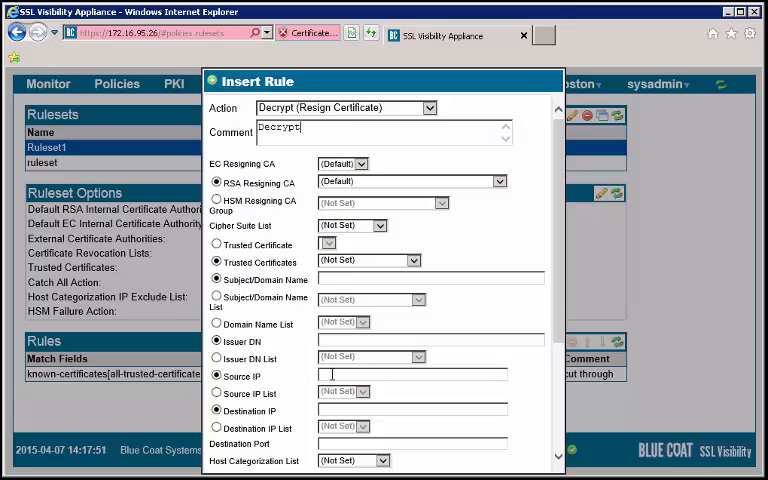
type("173")
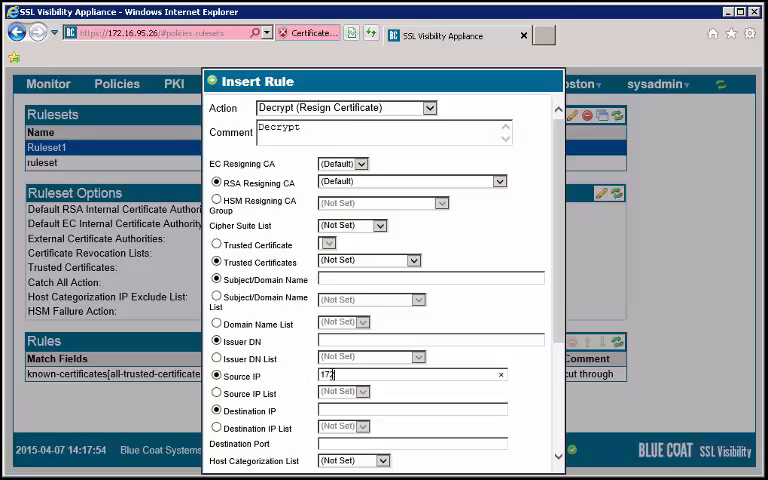
type(".16.95.250")
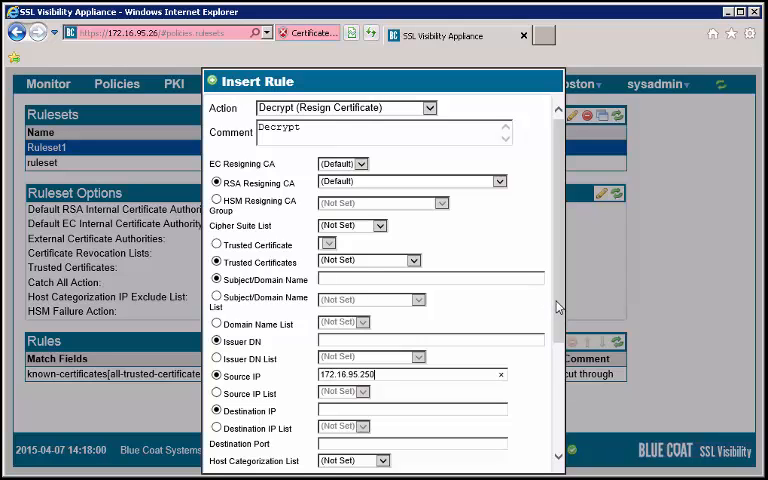
scroll("down", 3)
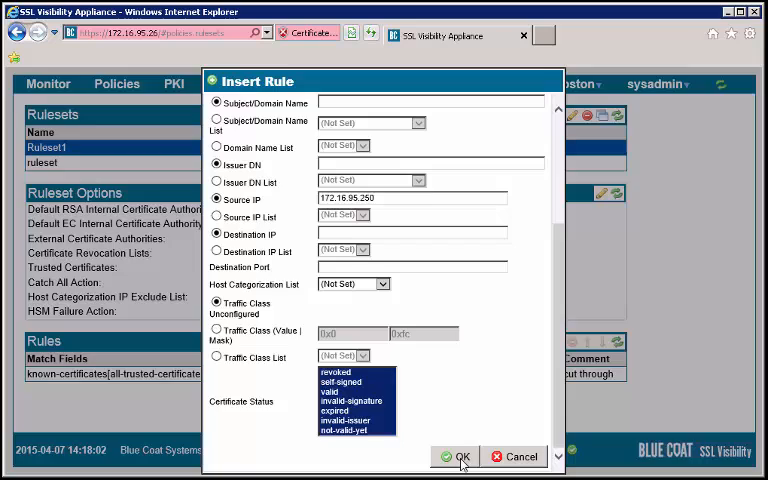
left_click(464, 456)
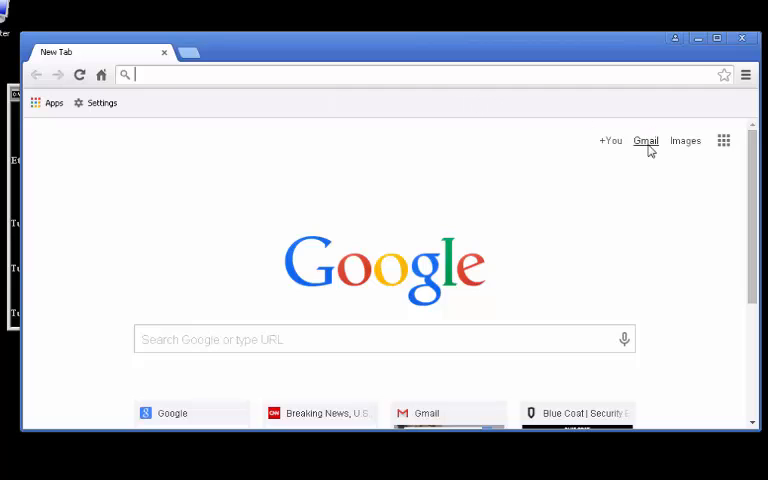
Sign in to Gmail again from a new Chrome tab to generate SSL traffic.
left_click(644, 140)
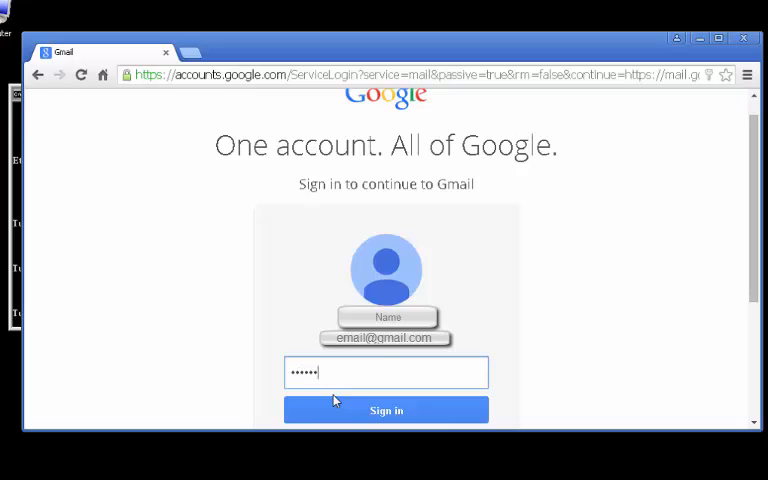
left_click(386, 410)
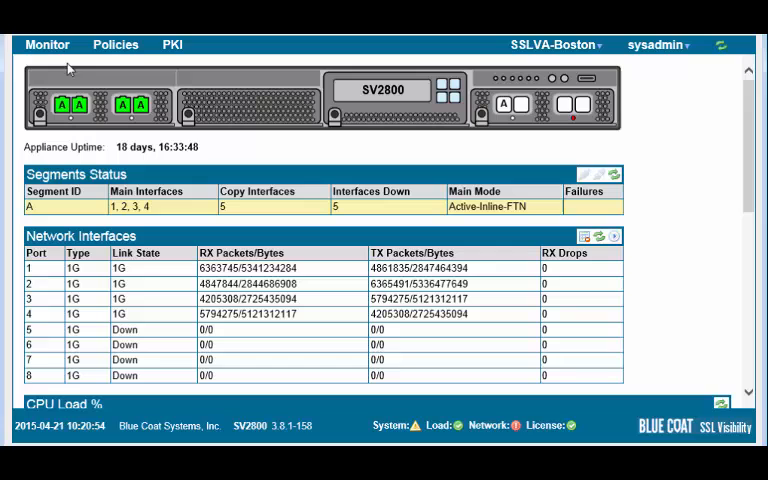
Show the SSL Session Log listing decrypted Google sessions from 172.16.95.250.
left_click(48, 44)
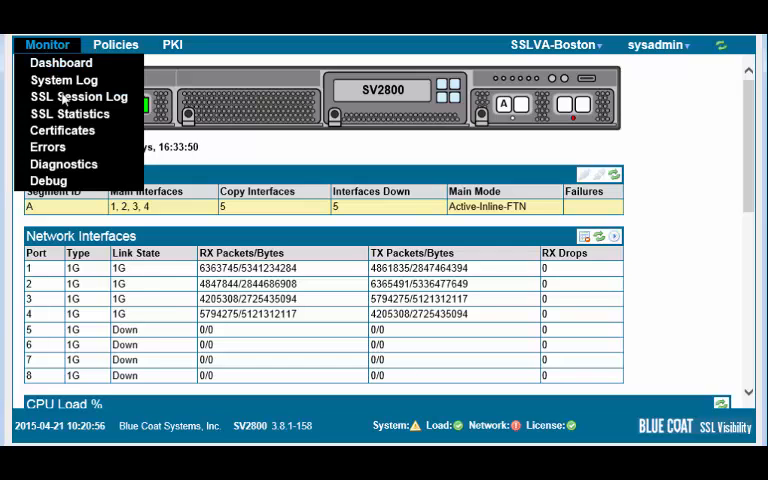
left_click(76, 96)
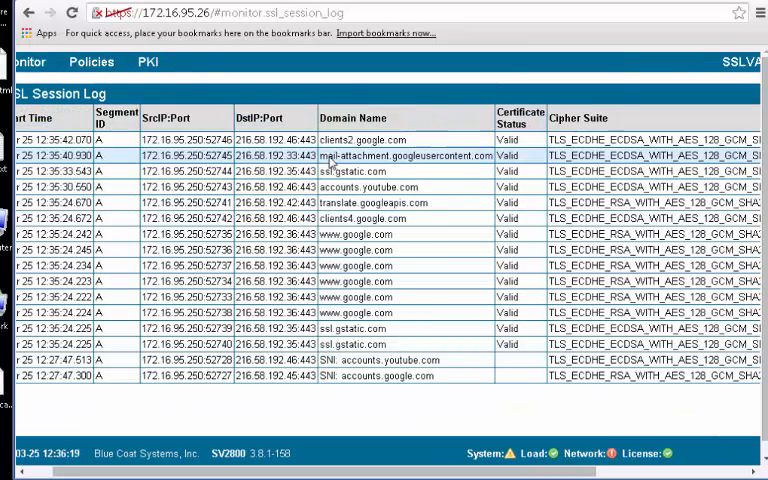